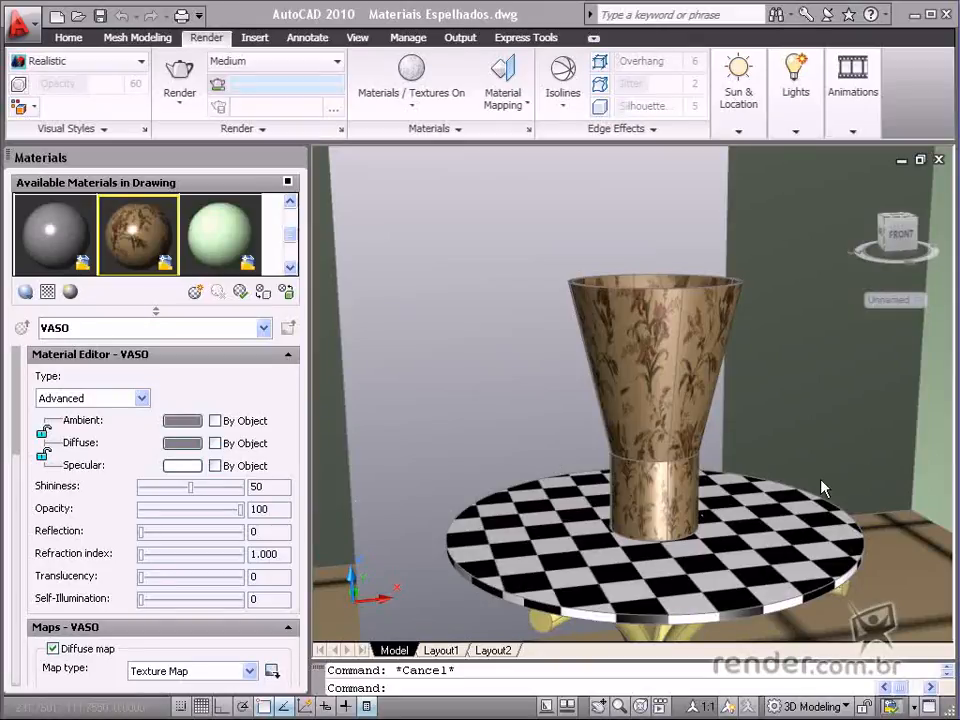
mouse_move(555, 517)
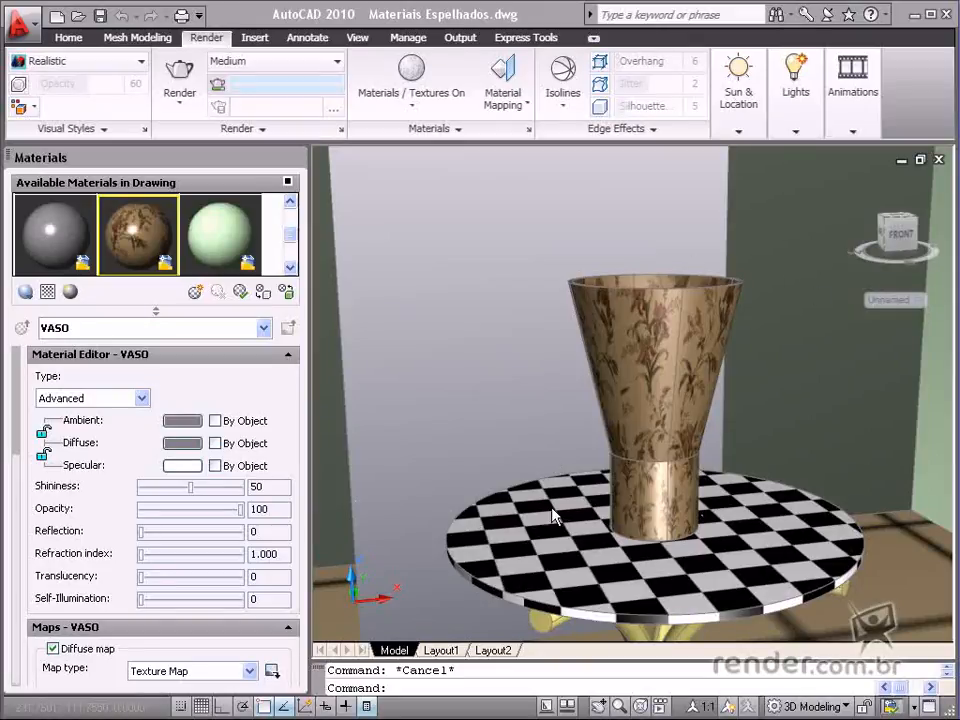
mouse_move(685, 237)
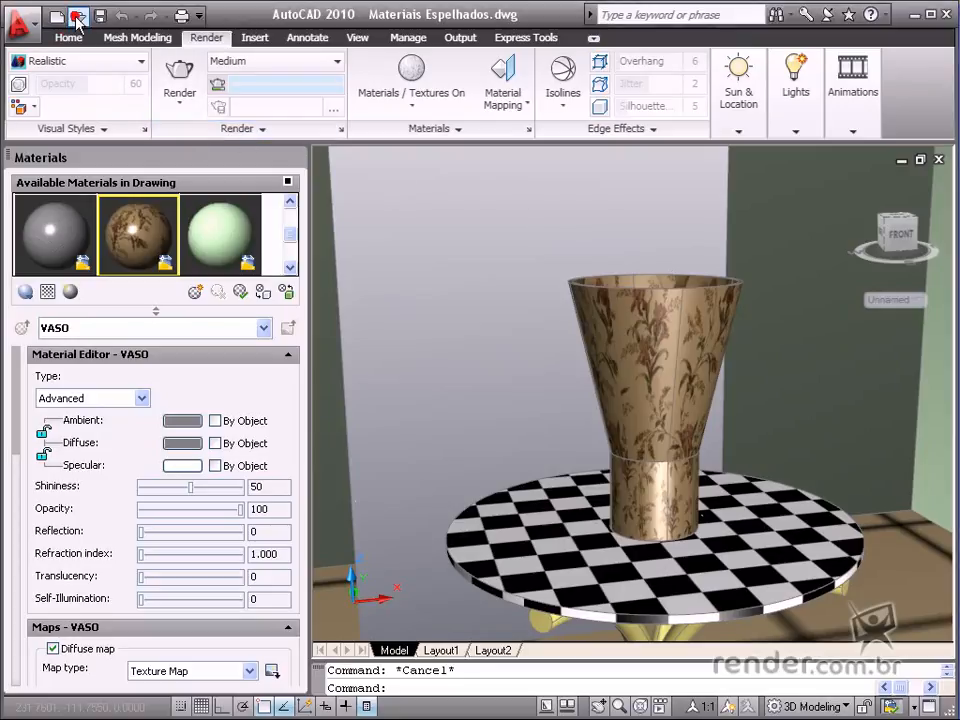
Step: Preview the Materiais Espelhados drawing in the file browser, then close it without opening
left_click(78, 14)
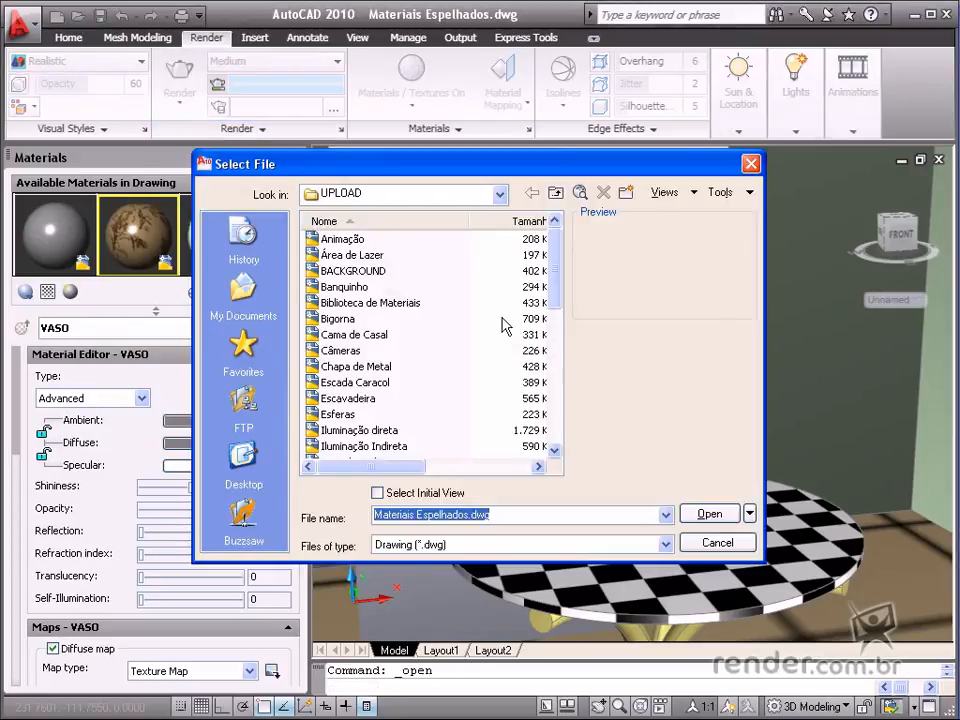
scroll("down", 3)
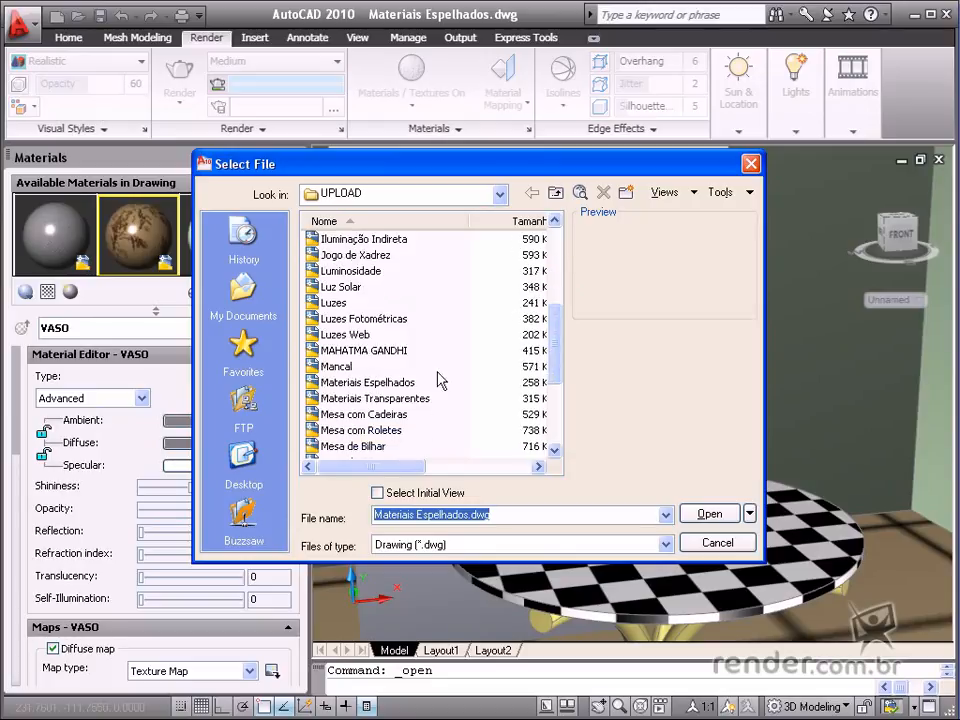
left_click(368, 382)
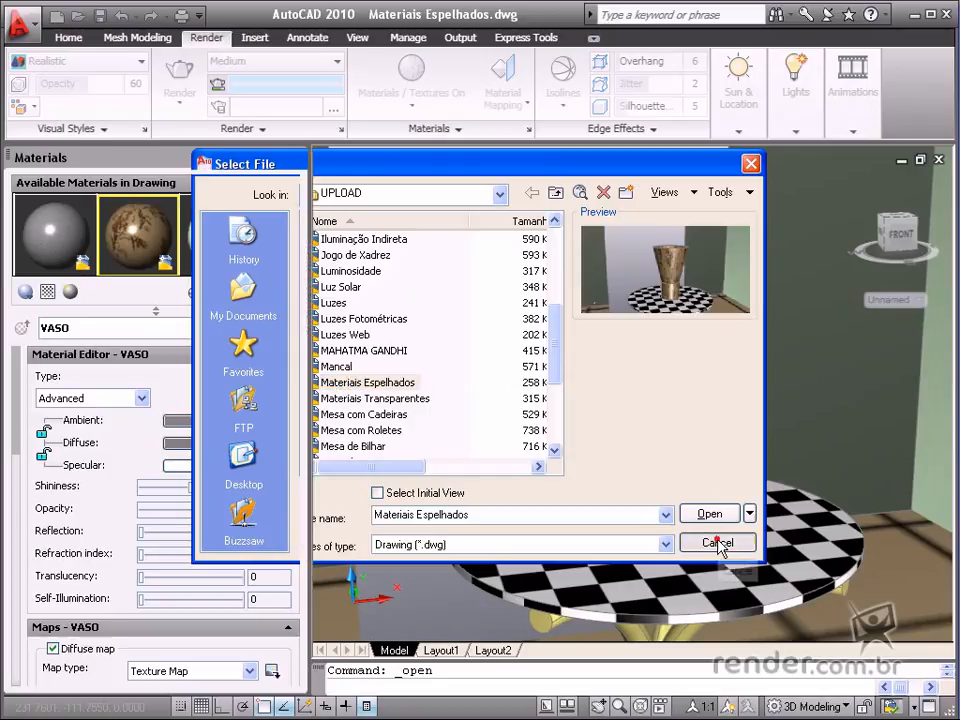
left_click(716, 543)
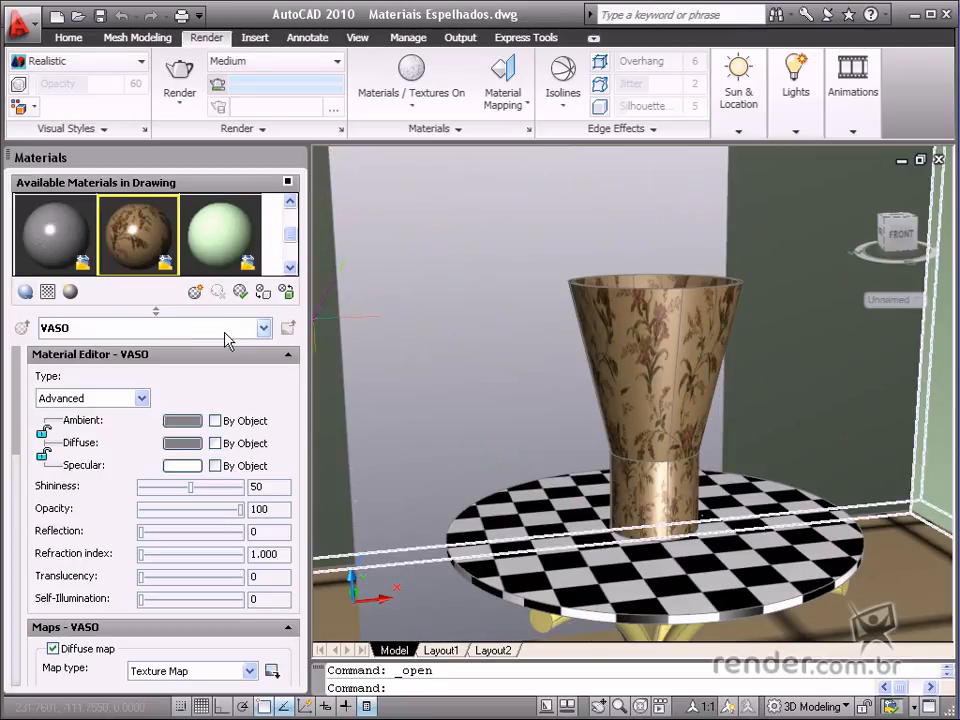
Step: Select the table top and vase, raise TAMPO DA MESA reflection to 50, then reselect VASO
left_click(650, 550)
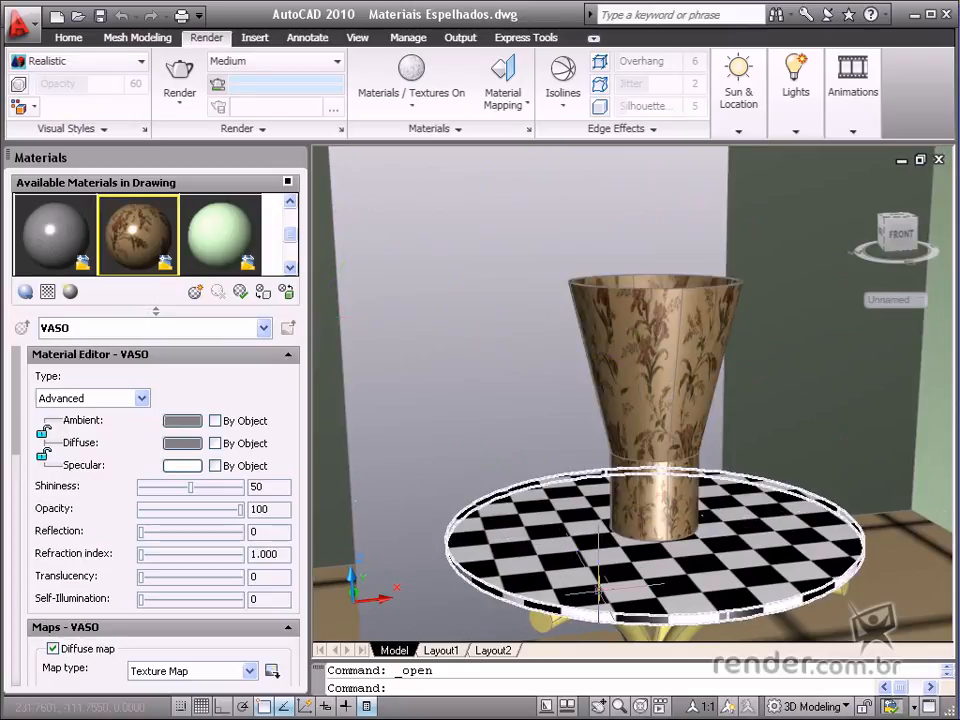
left_click(650, 400)
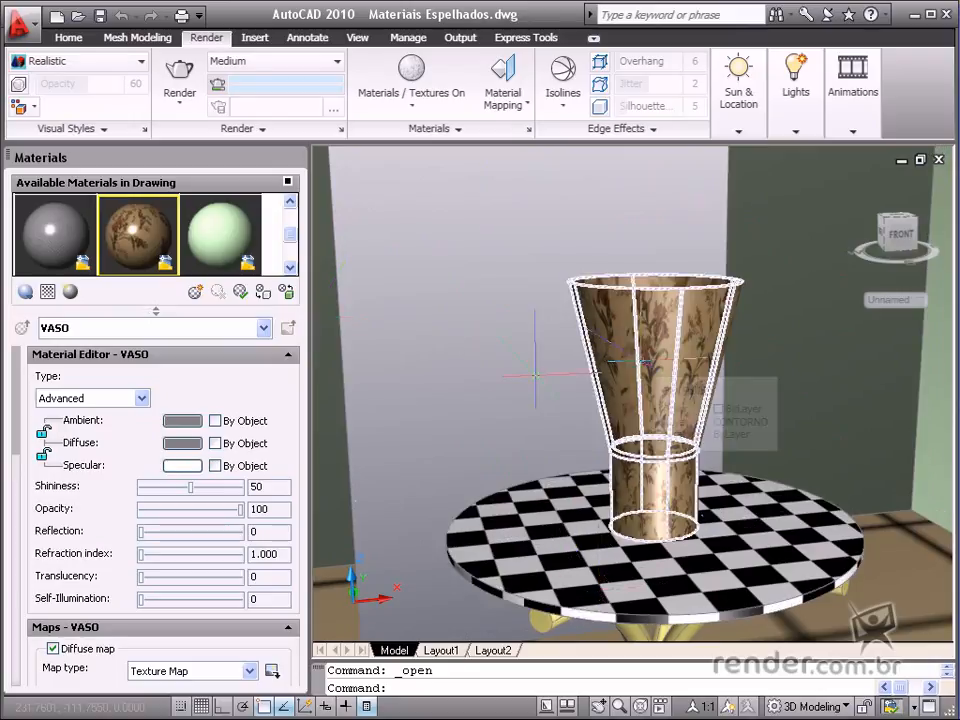
left_click(54, 235)
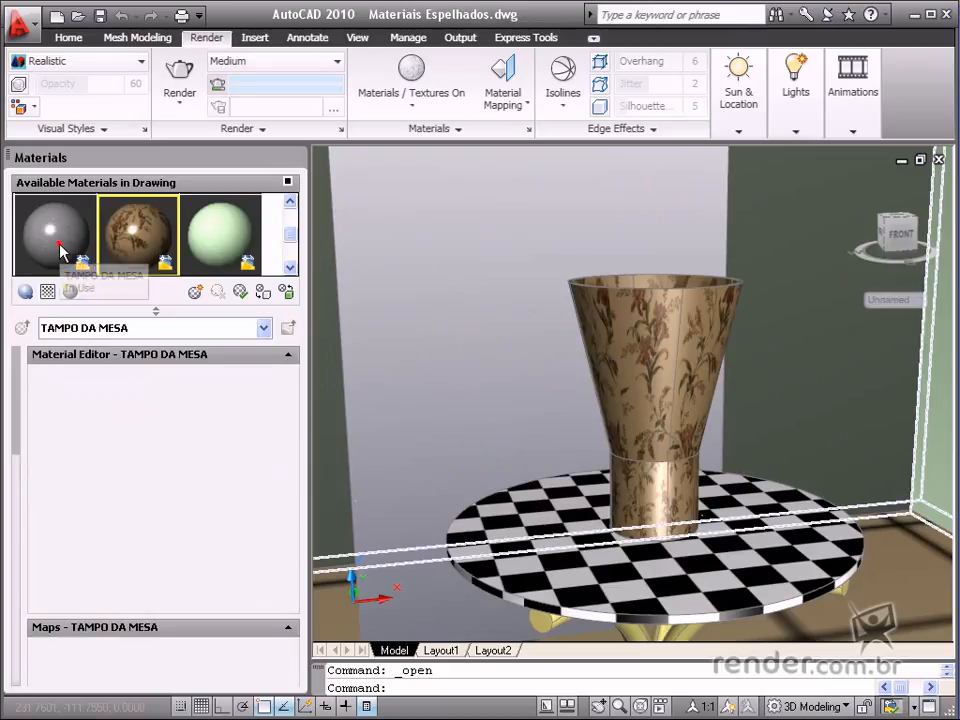
left_click(54, 235)
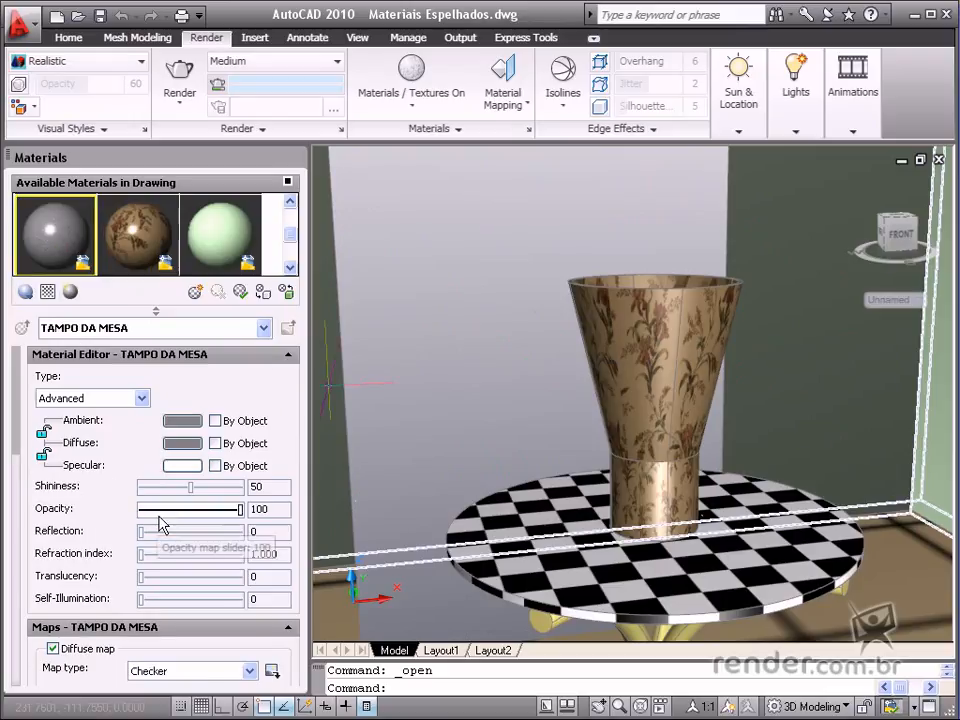
mouse_move(190, 531)
type("50")
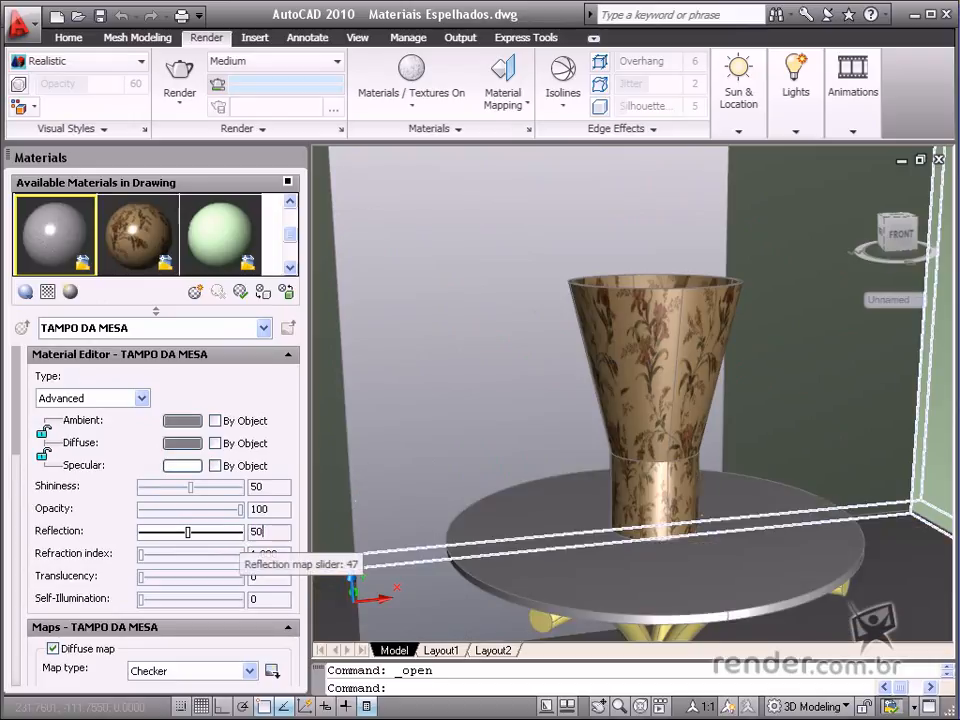
left_click(138, 235)
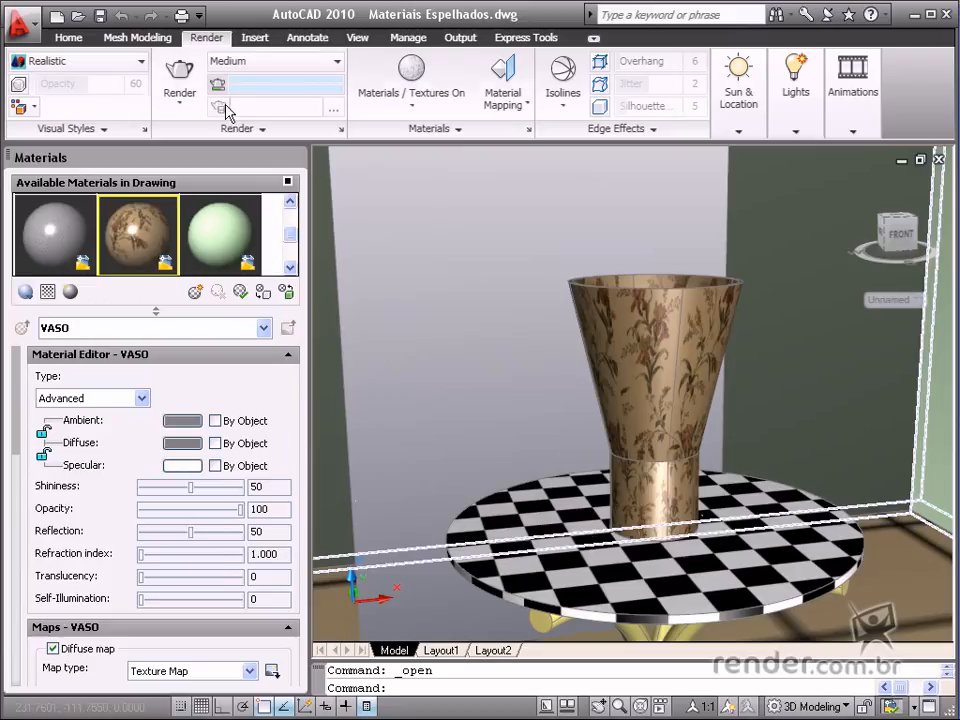
left_click(179, 72)
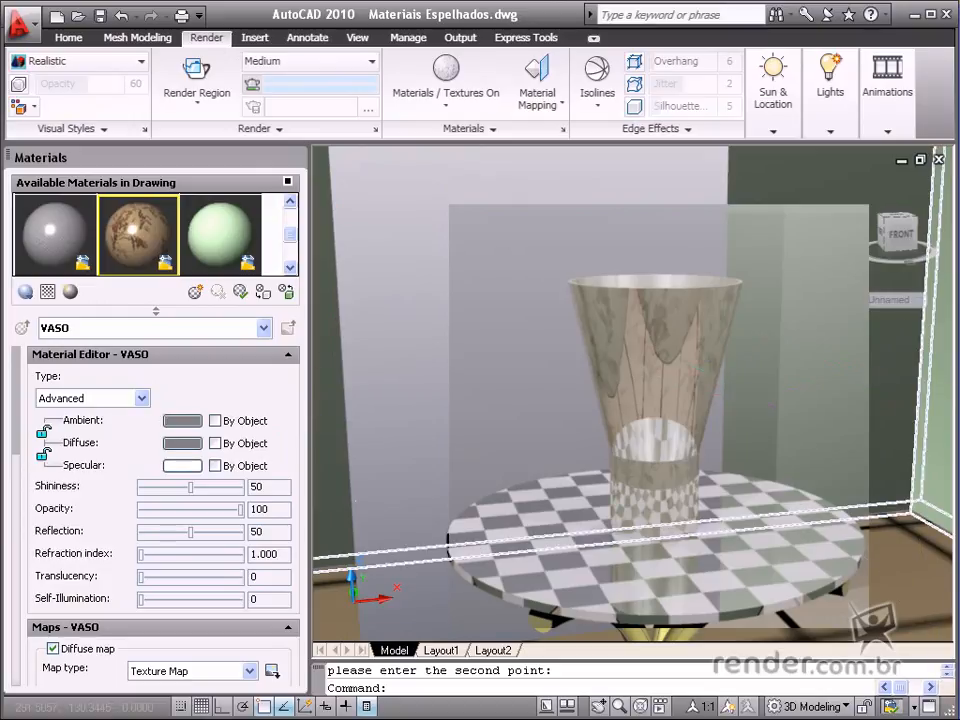
mouse_move(340, 330)
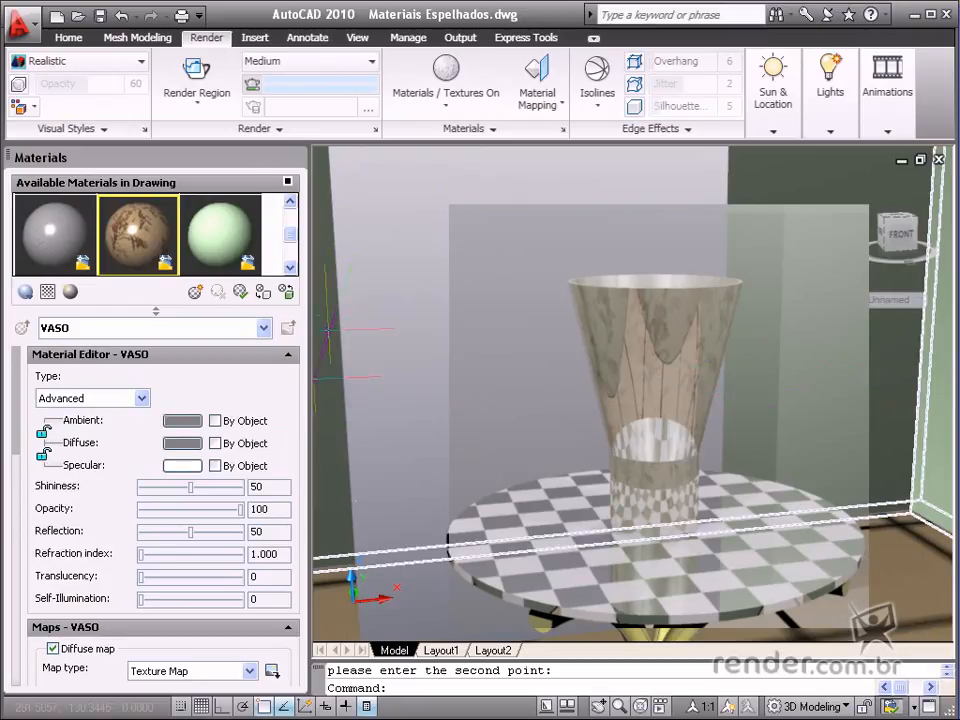
mouse_move(350, 340)
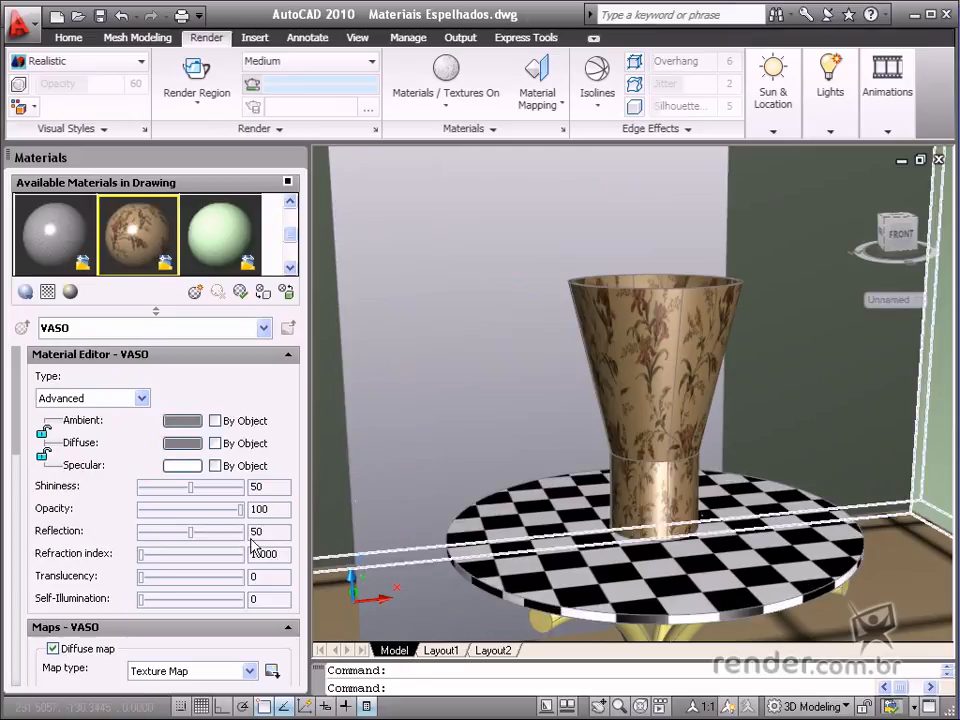
mouse_move(158, 540)
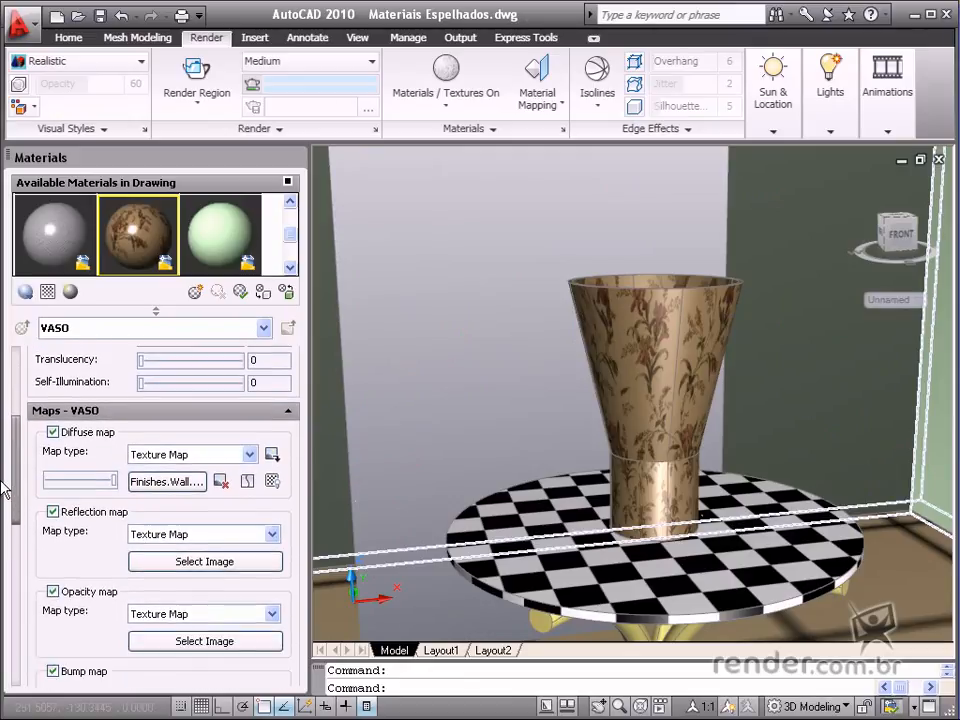
scroll("down", 3)
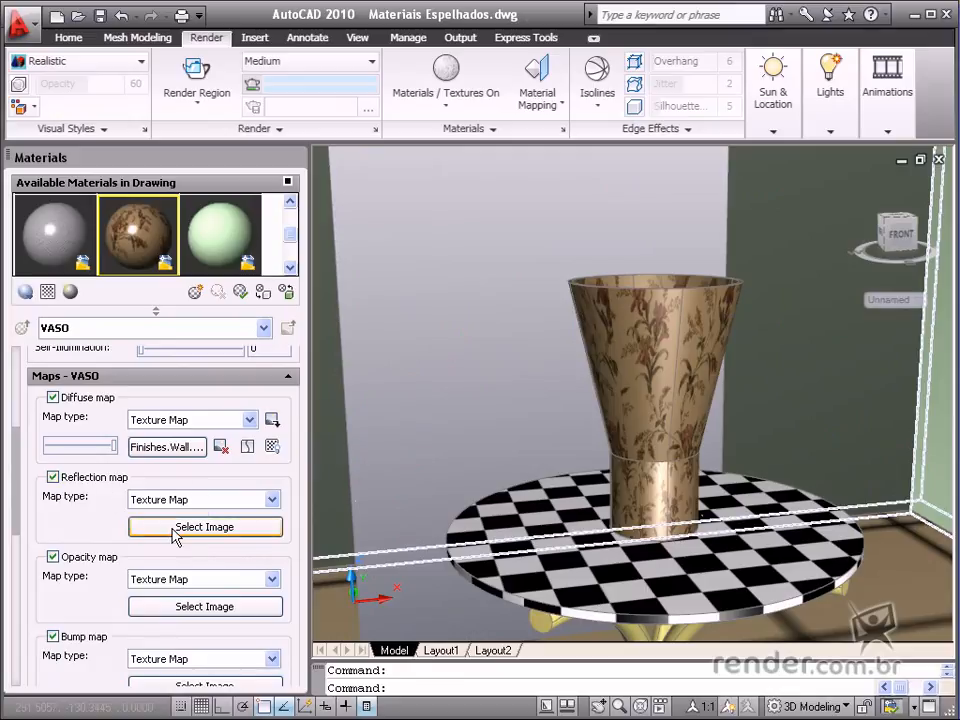
mouse_move(205, 527)
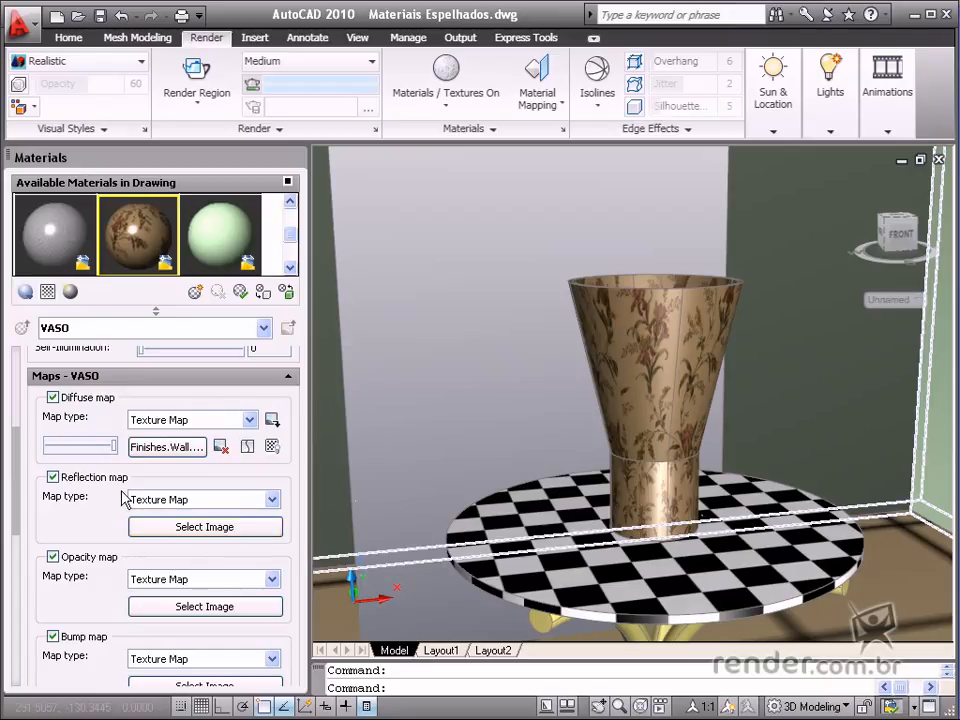
mouse_move(205, 527)
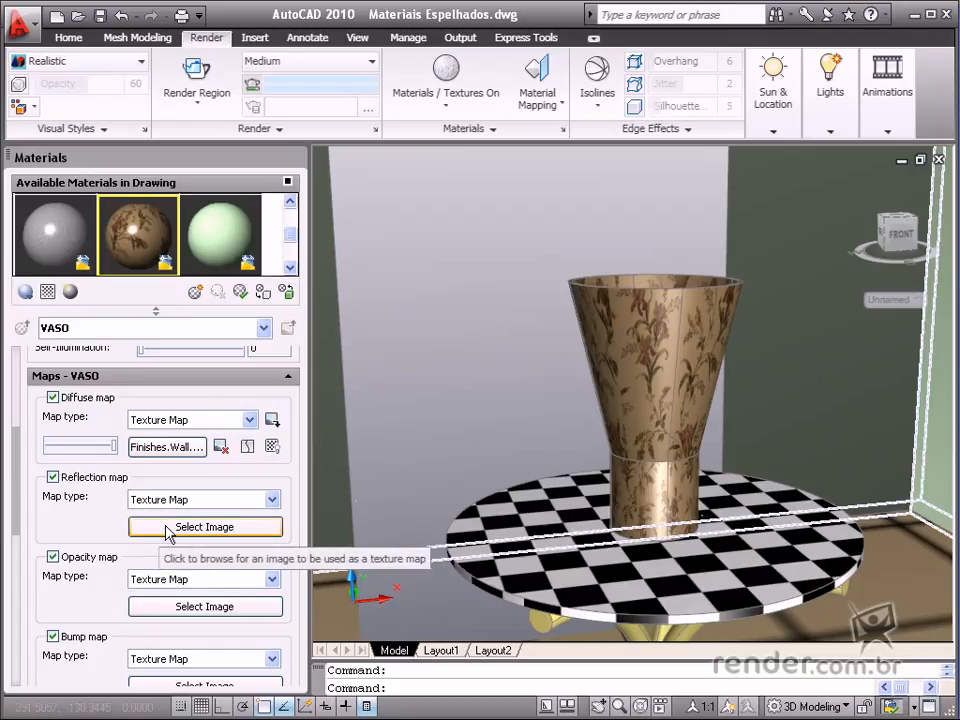
mouse_move(90, 490)
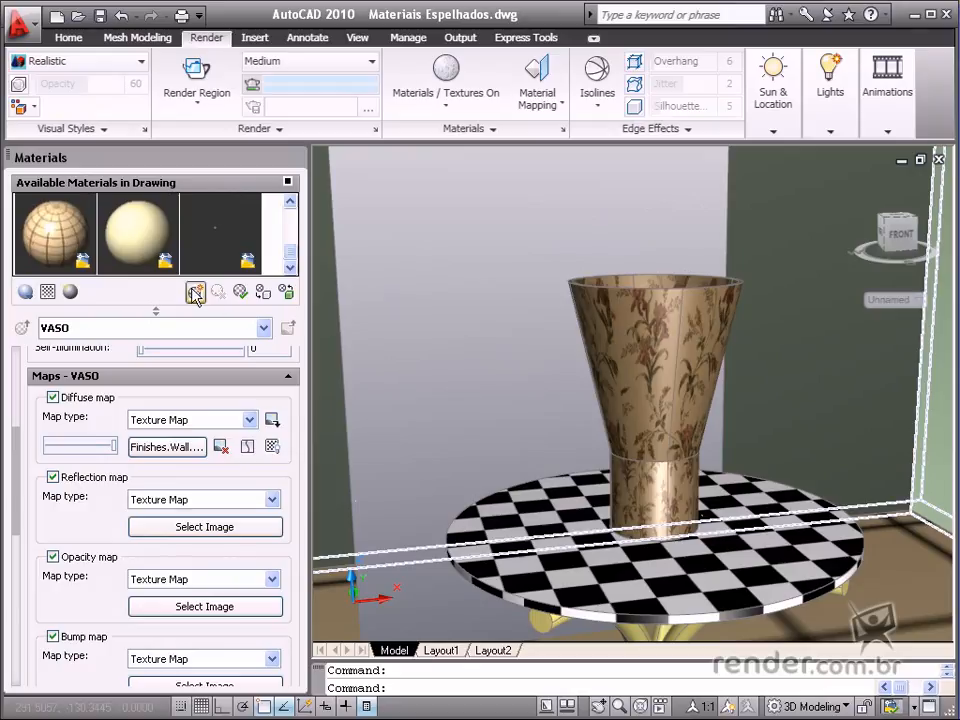
Step: Create a new material named ESPELHO and switch its type to Advanced
left_click(196, 291)
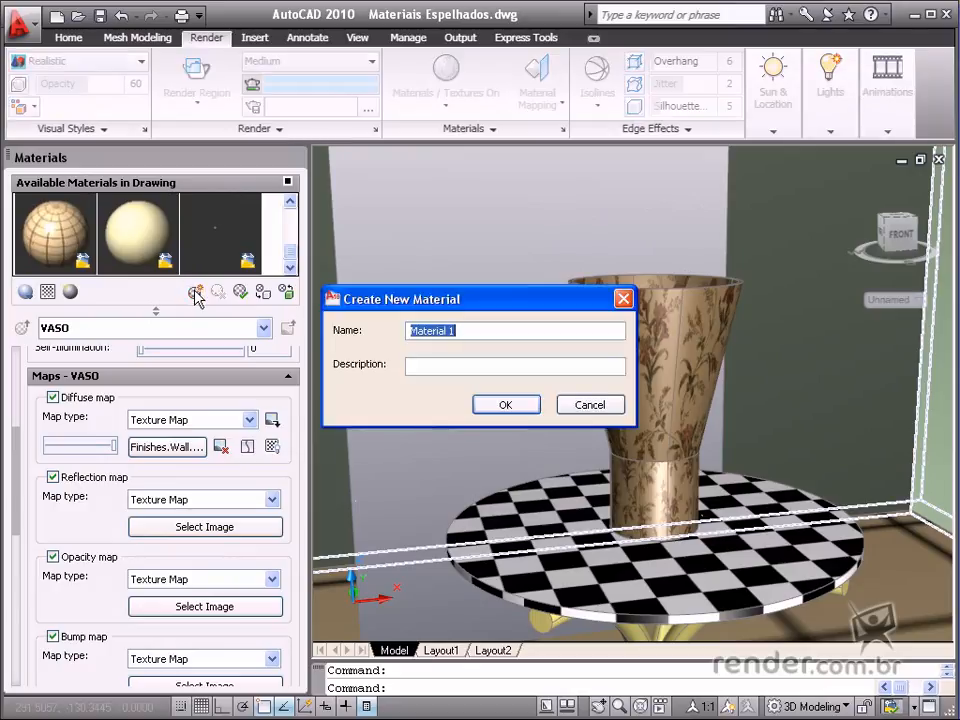
type("ESPEL")
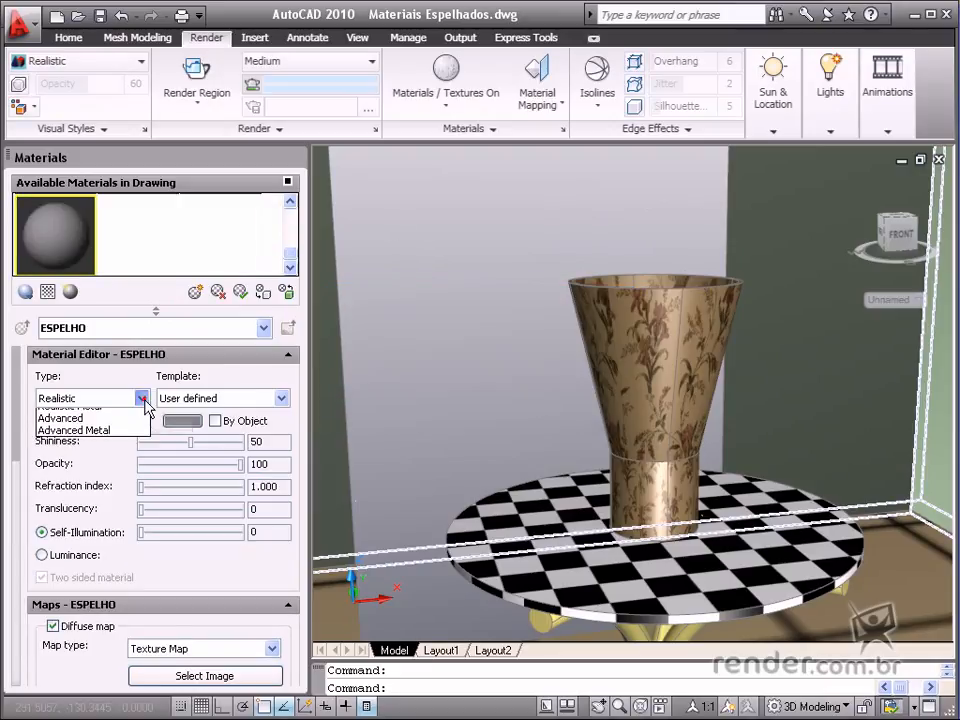
left_click(85, 420)
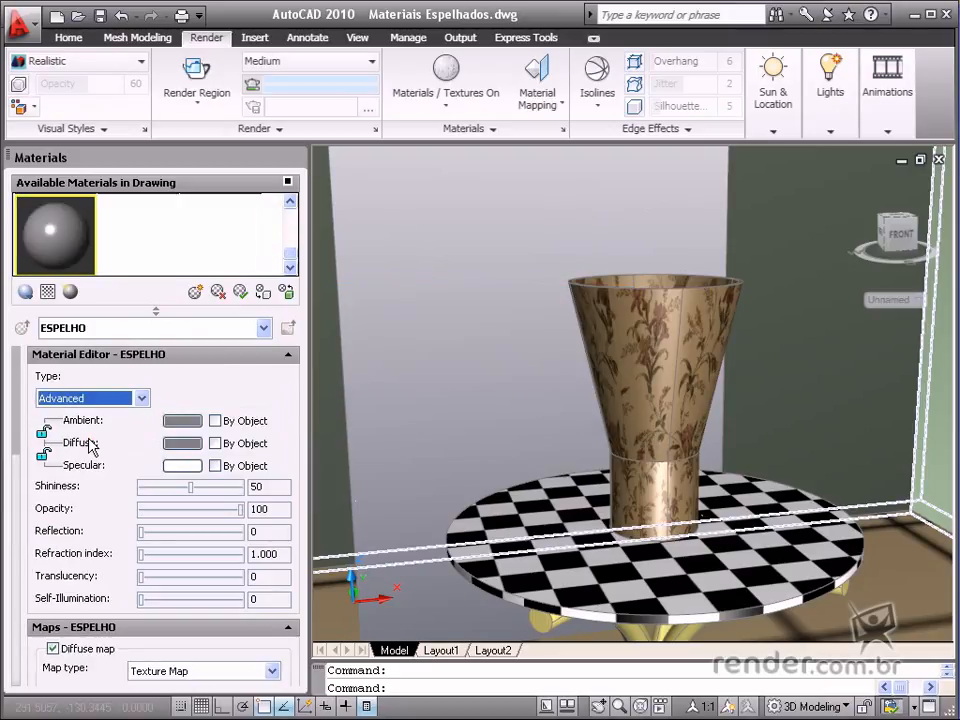
mouse_move(278, 480)
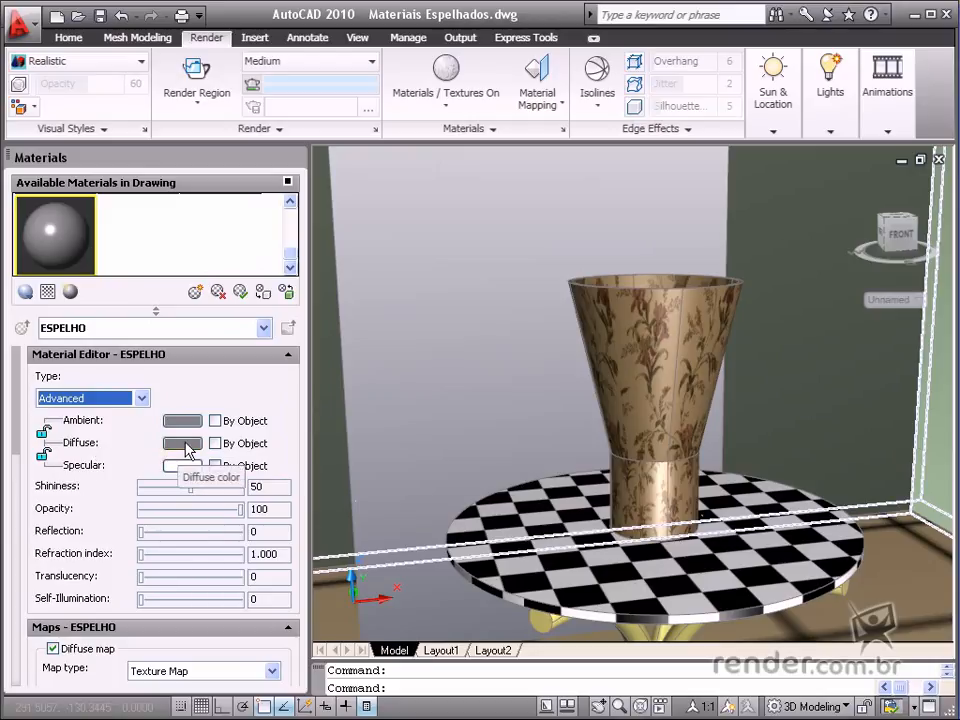
Step: Darken the ESPELHO material's diffuse colour to nearly black
left_click(182, 443)
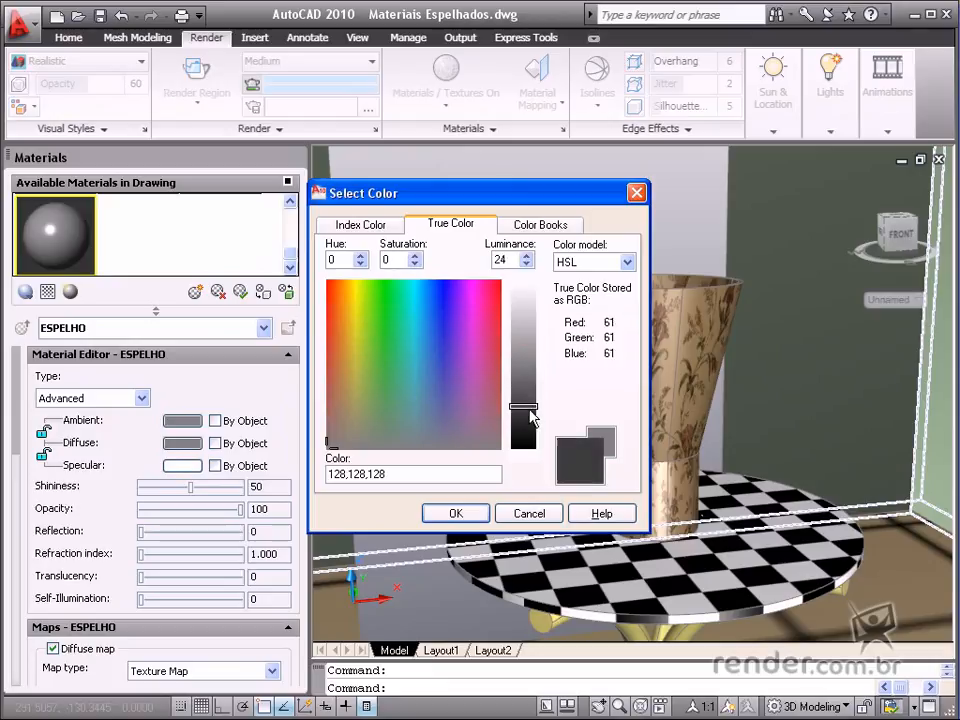
left_click_drag(523, 410, 523, 420)
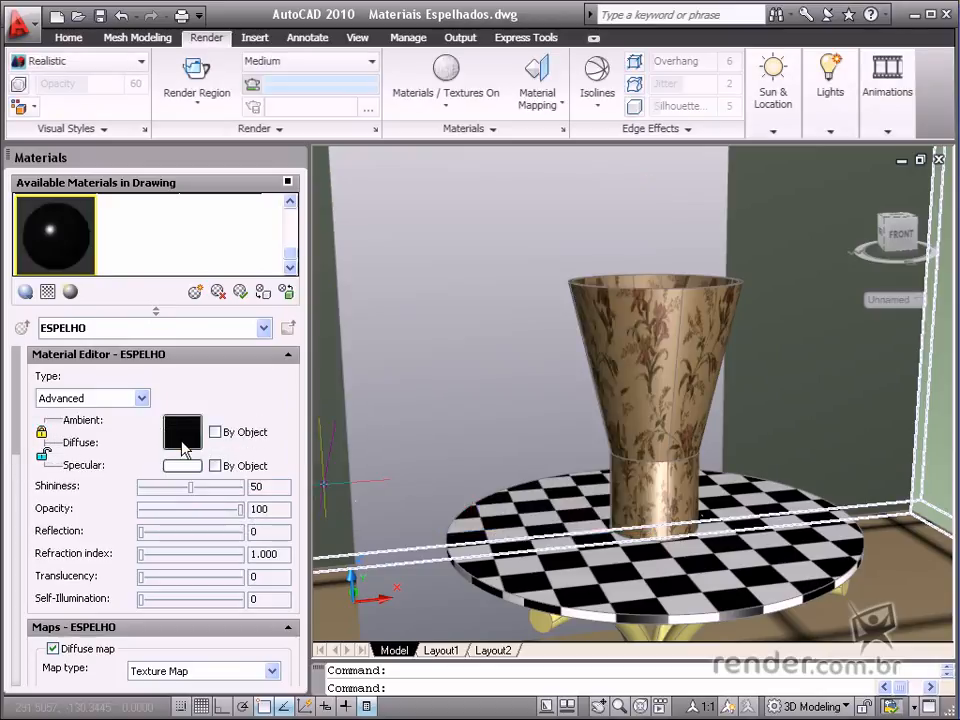
mouse_move(190, 430)
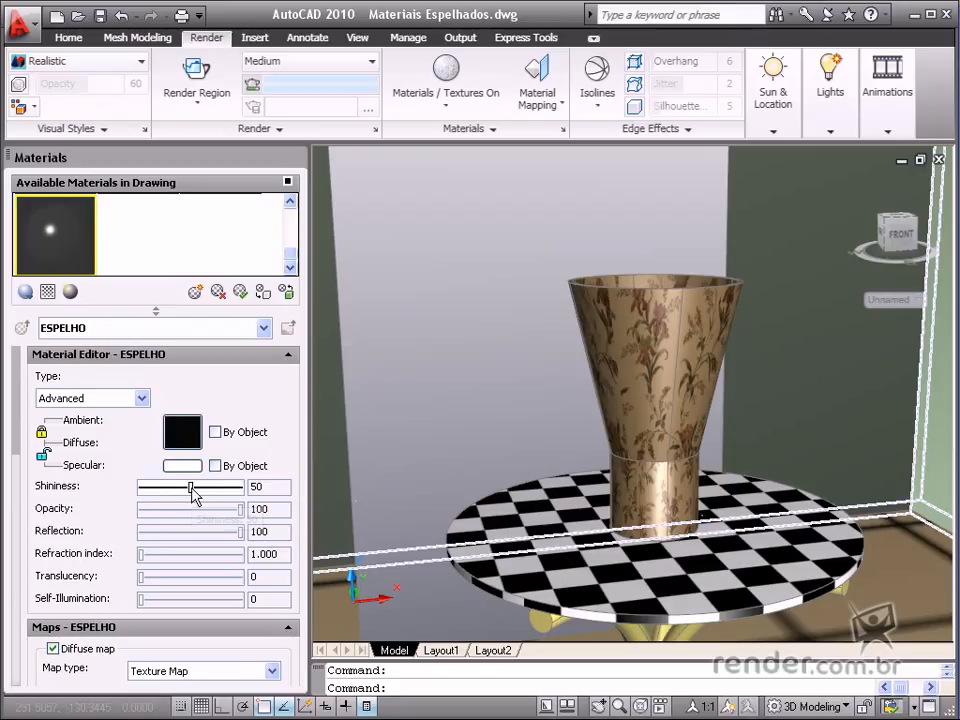
Step: Raise the ESPELHO material's shininess to 100
left_click_drag(192, 487, 248, 487)
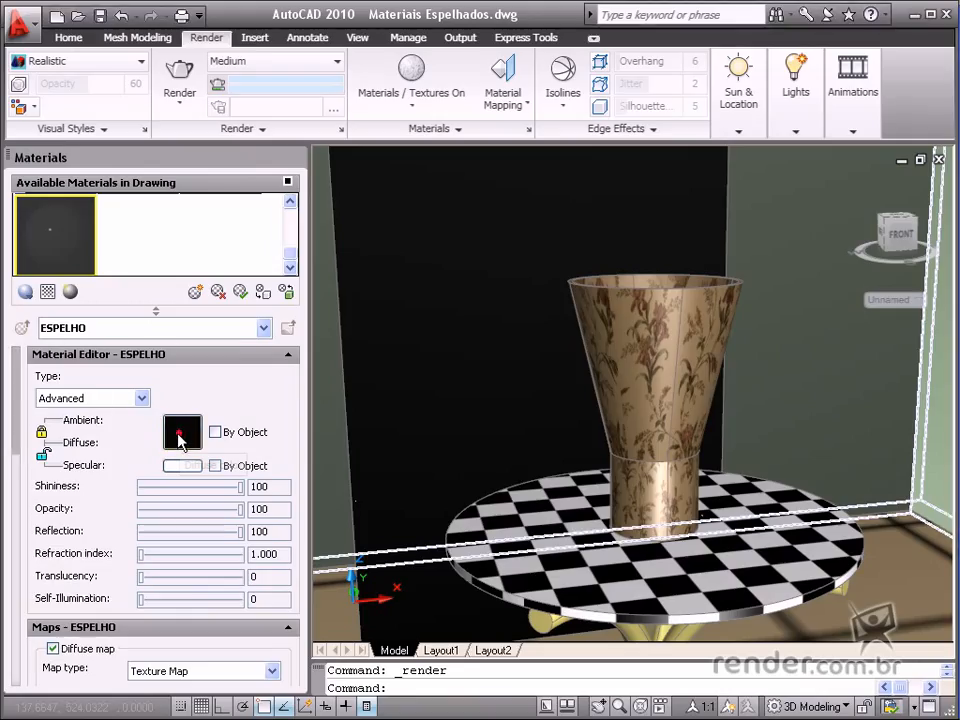
Step: Change ESPELHO's diffuse colour to pale light blue (162,231,227)
left_click(182, 432)
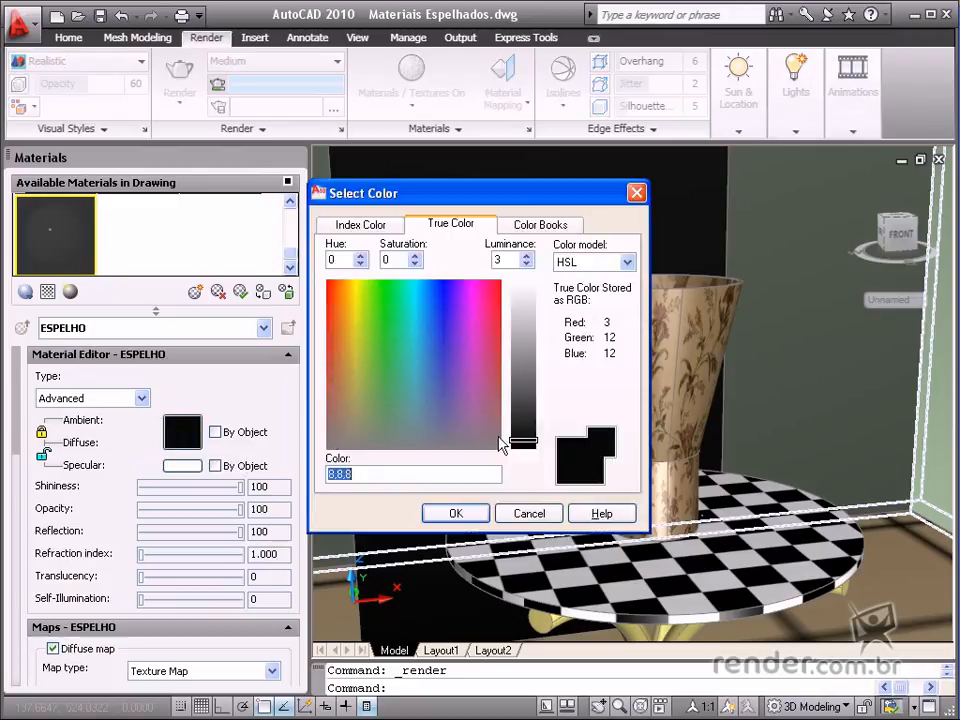
left_click_drag(520, 442, 520, 330)
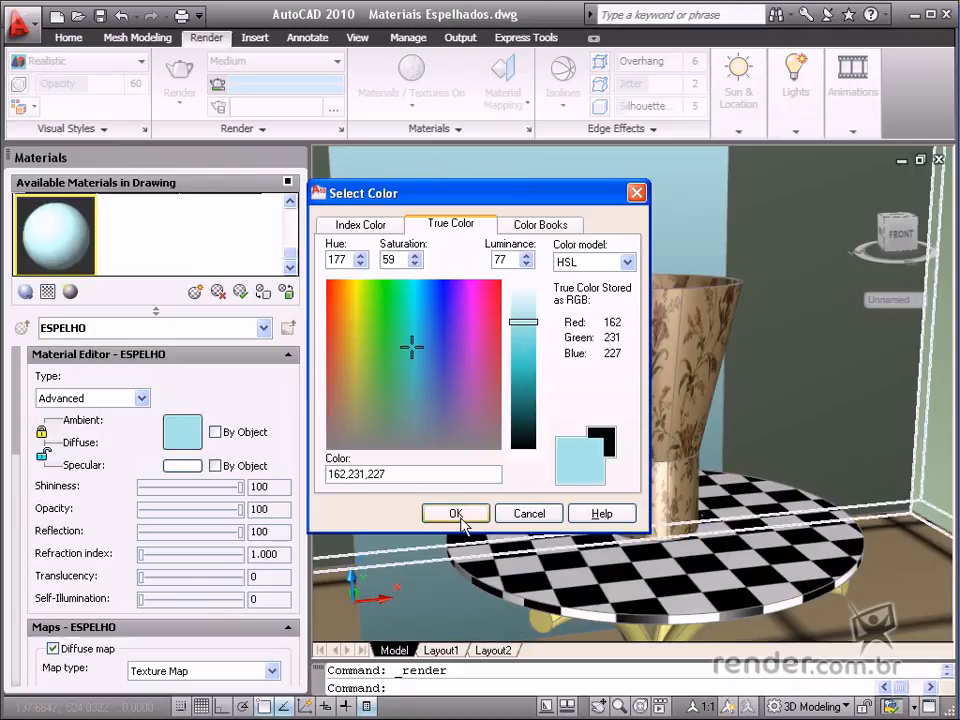
mouse_move(517, 355)
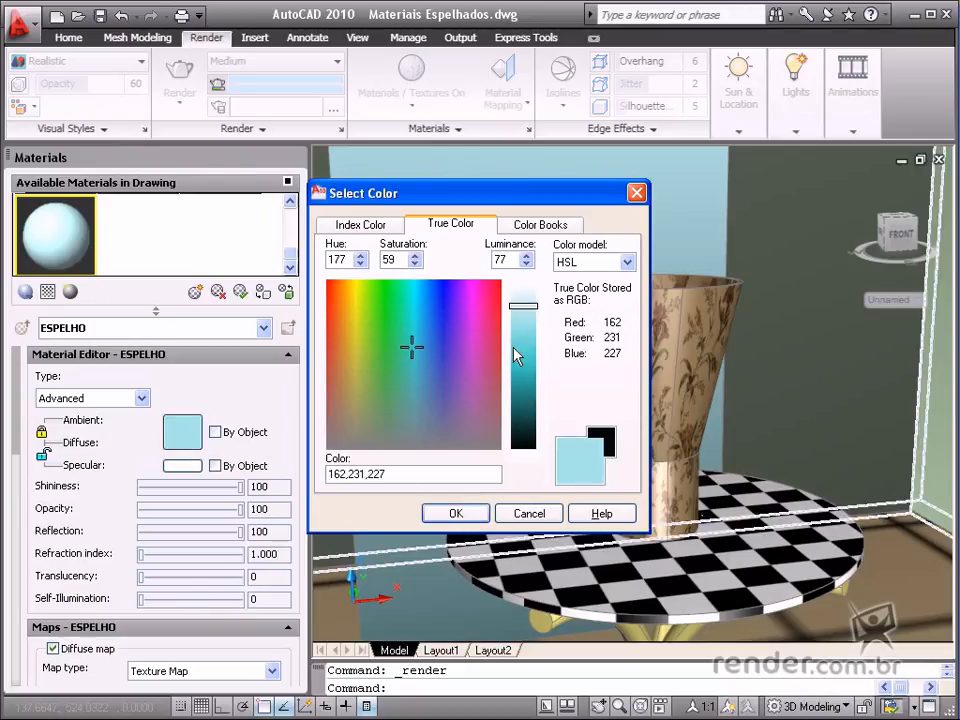
left_click(455, 513)
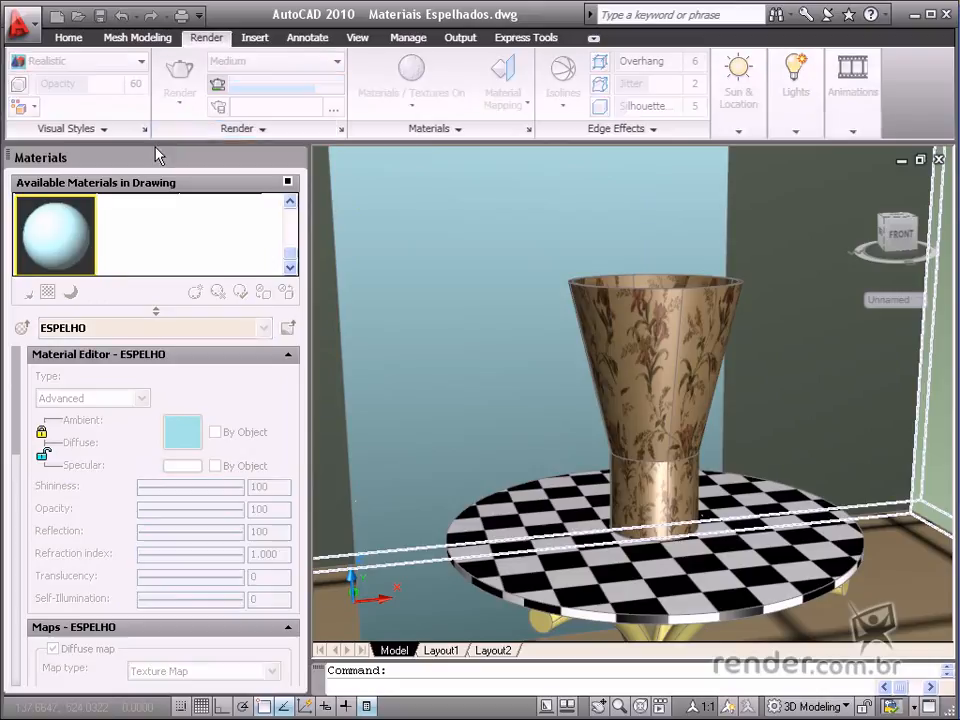
mouse_move(63, 177)
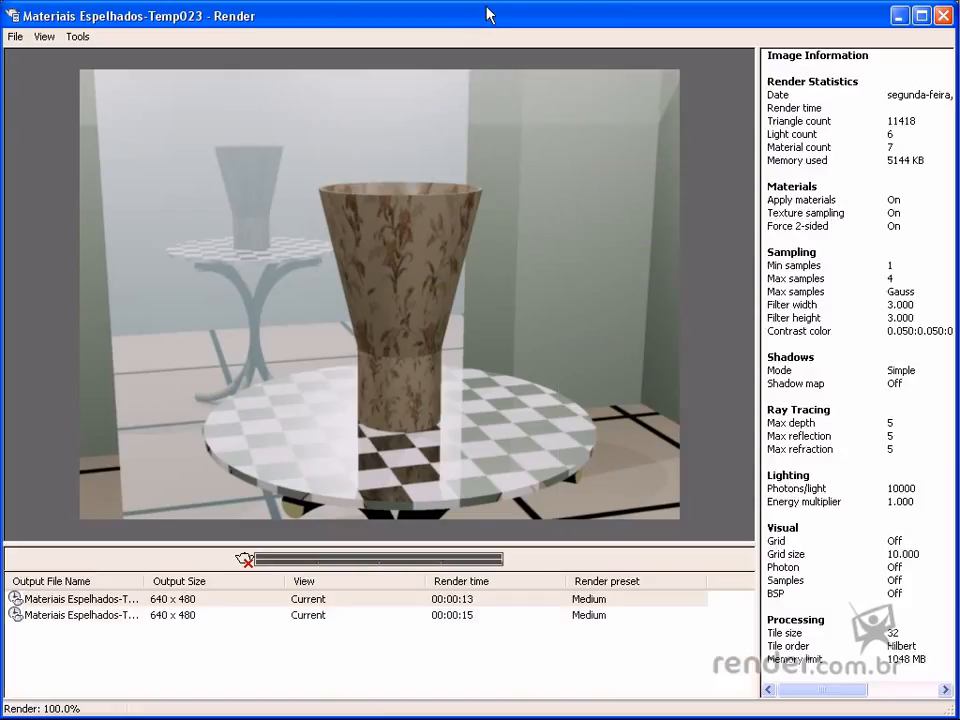
Step: Display the older Temp022 render from the render history, where the wall reflects nothing
left_click(80, 615)
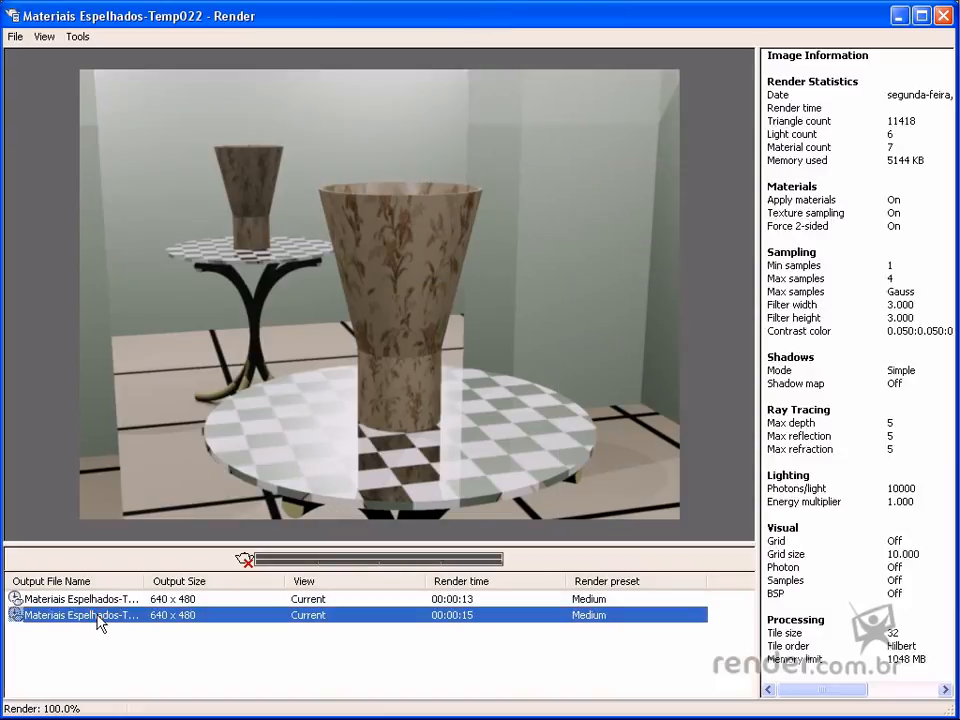
left_click(80, 598)
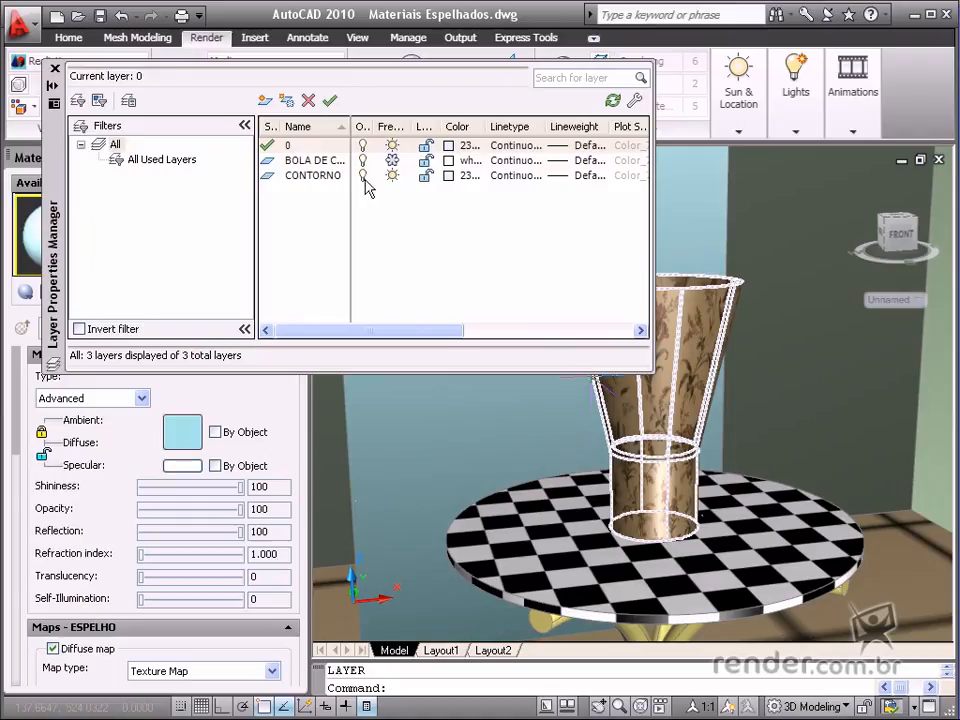
Step: Turn off the CONTORNO layer to hide the vase outline edges
left_click(314, 160)
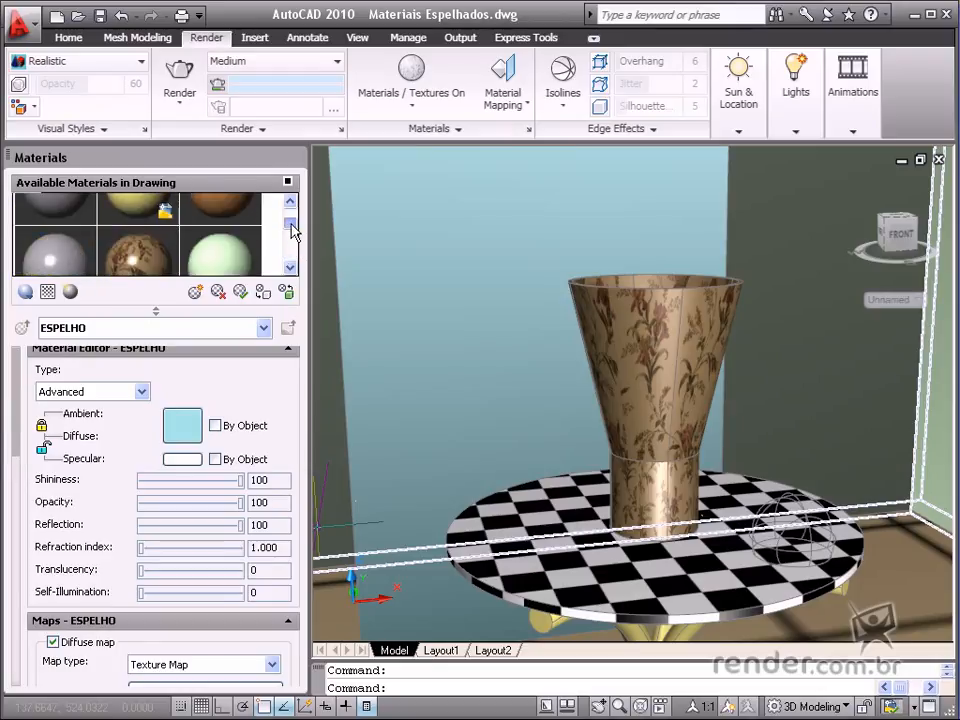
Step: Look through the Global, MADEIRA, TAMPO DA MESA and PAREDES materials, then select BOLA DE CRISTAL
left_click(54, 234)
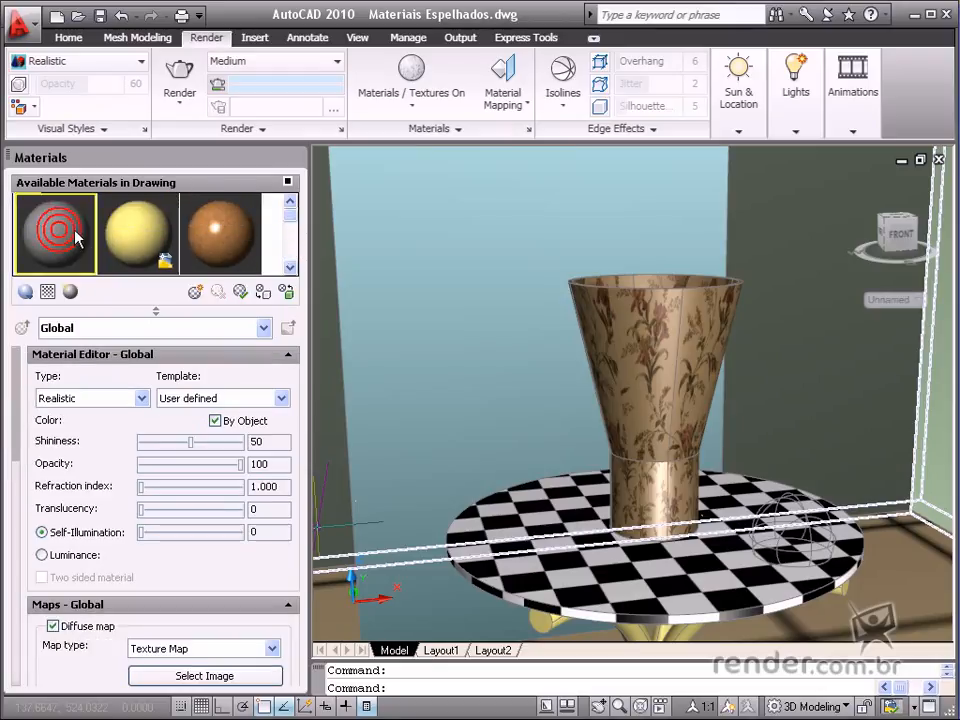
left_click(218, 233)
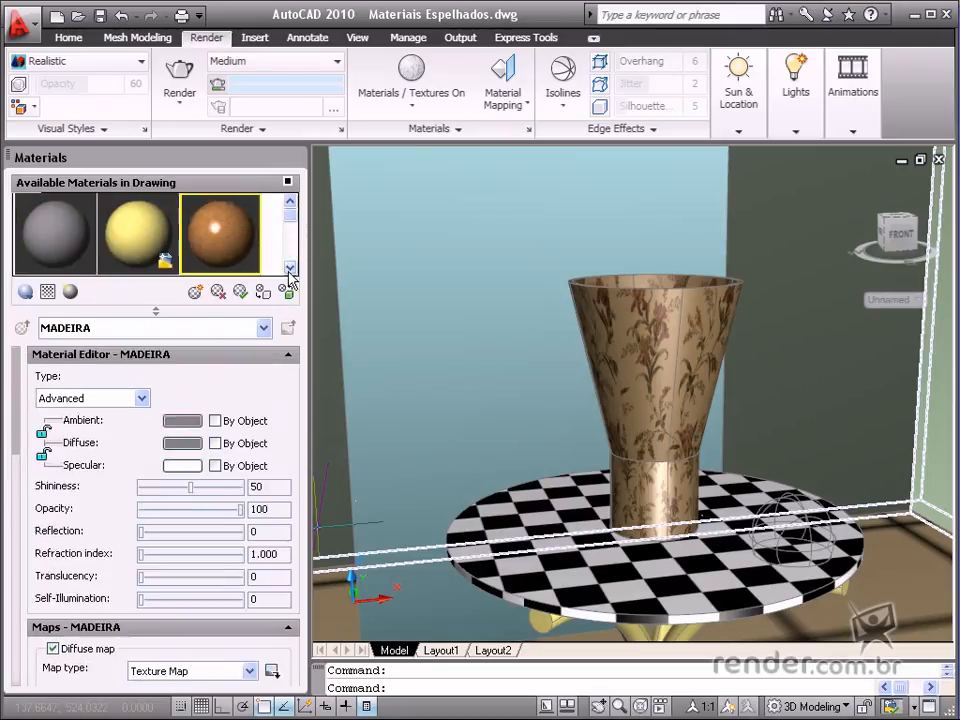
left_click(54, 233)
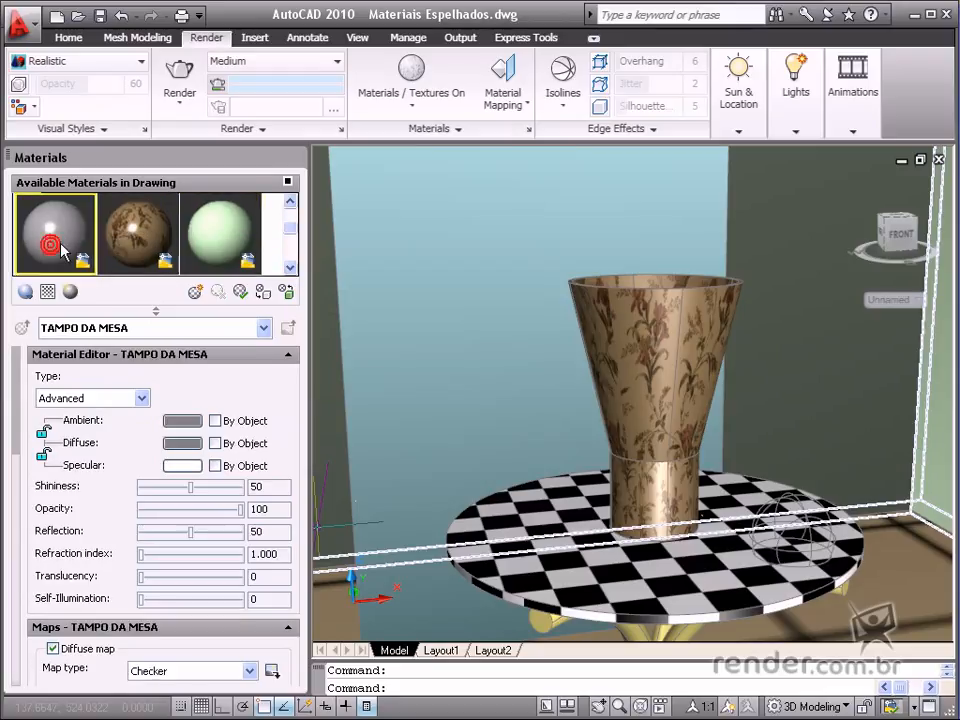
left_click(218, 233)
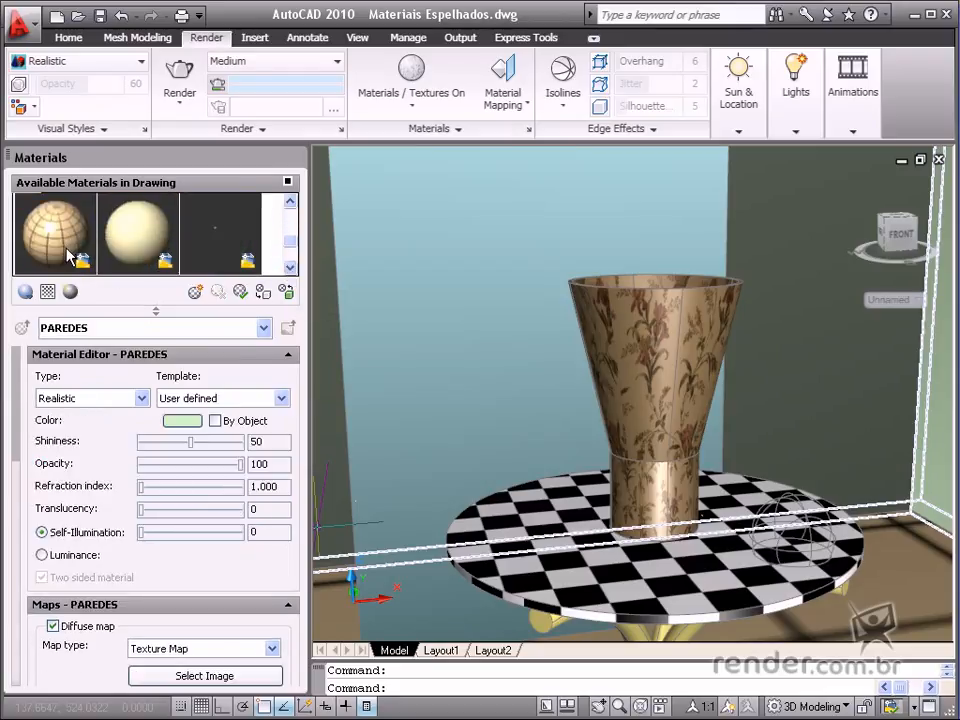
left_click(220, 233)
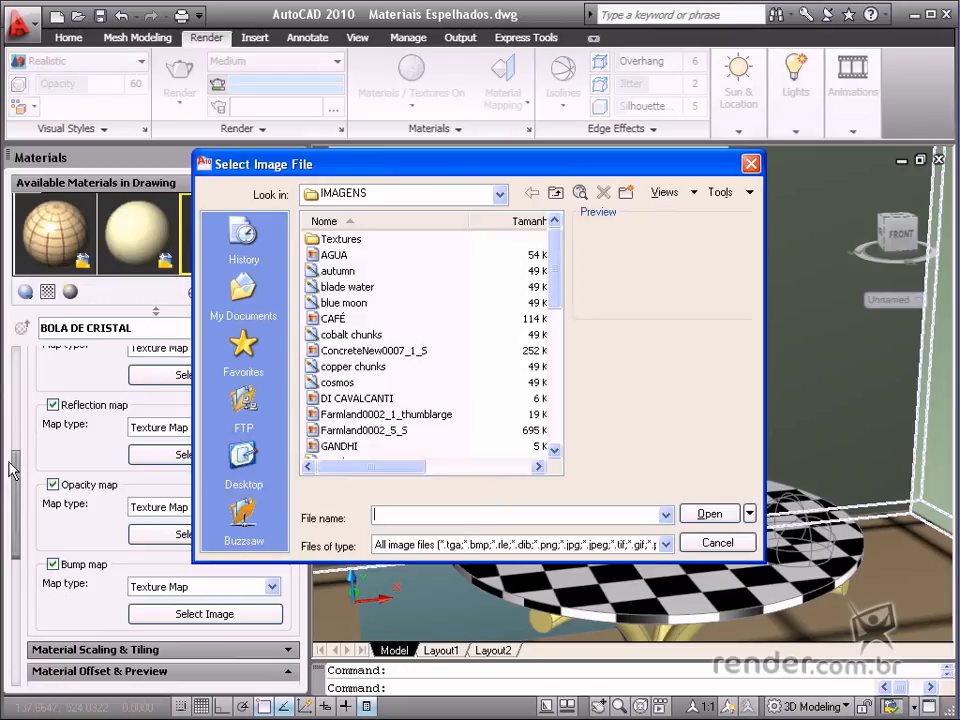
Step: Preview the IMAGENS textures and load nucleotide as the crystal ball's reflection map
left_click(335, 255)
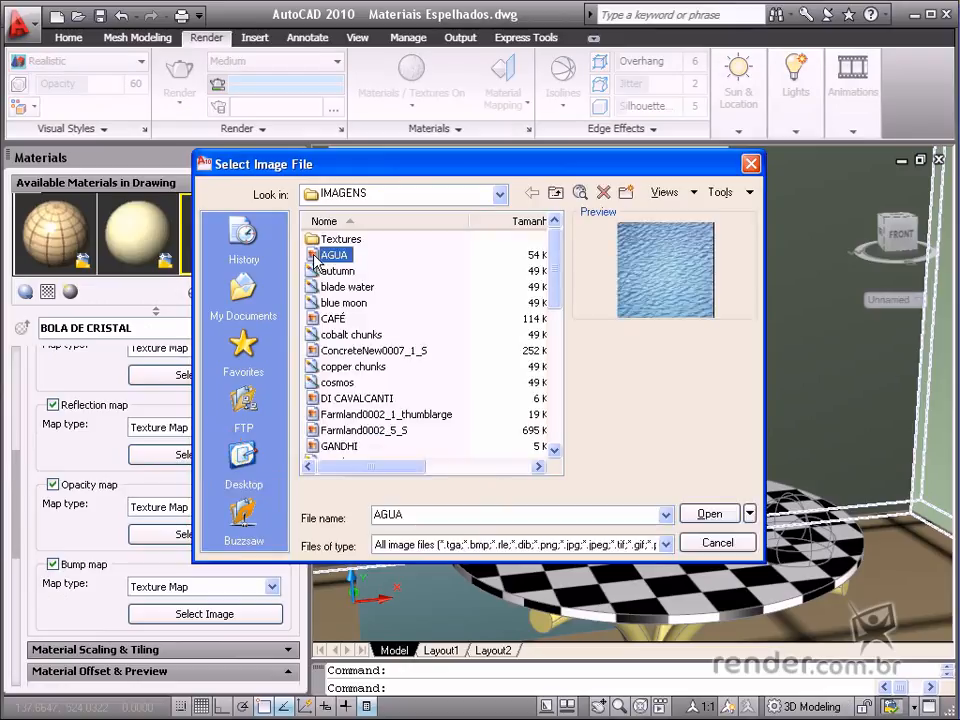
left_click(332, 318)
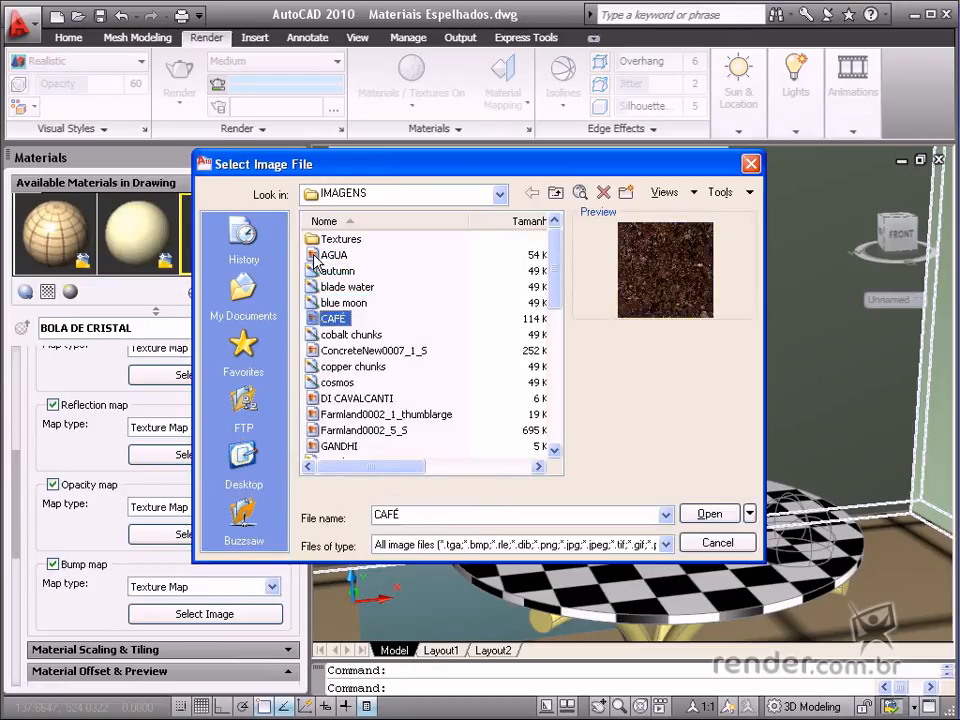
left_click(337, 382)
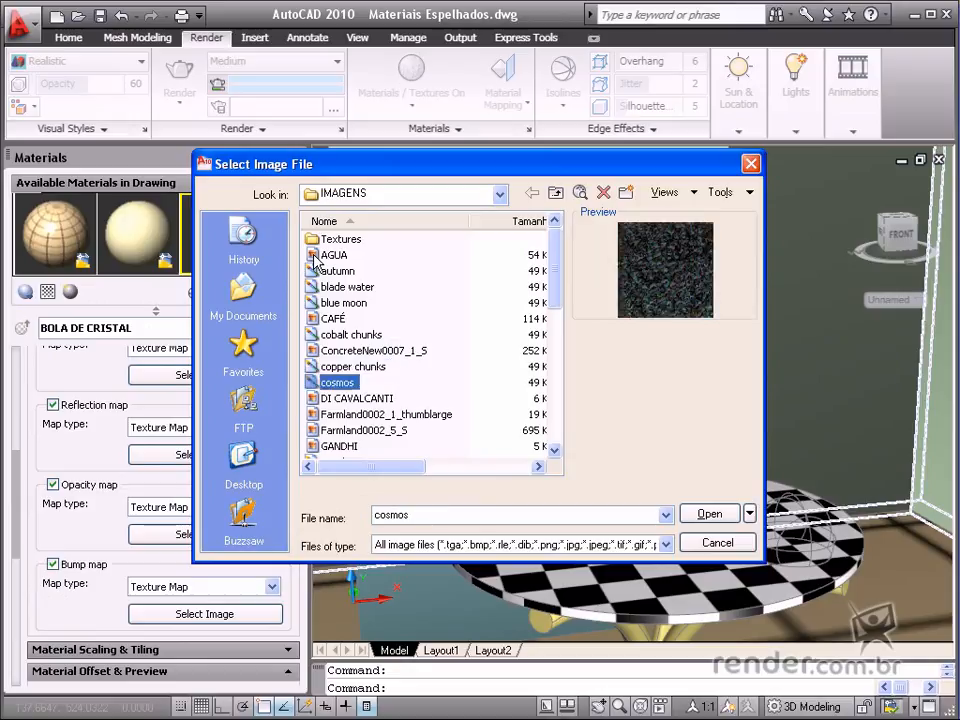
left_click(357, 398)
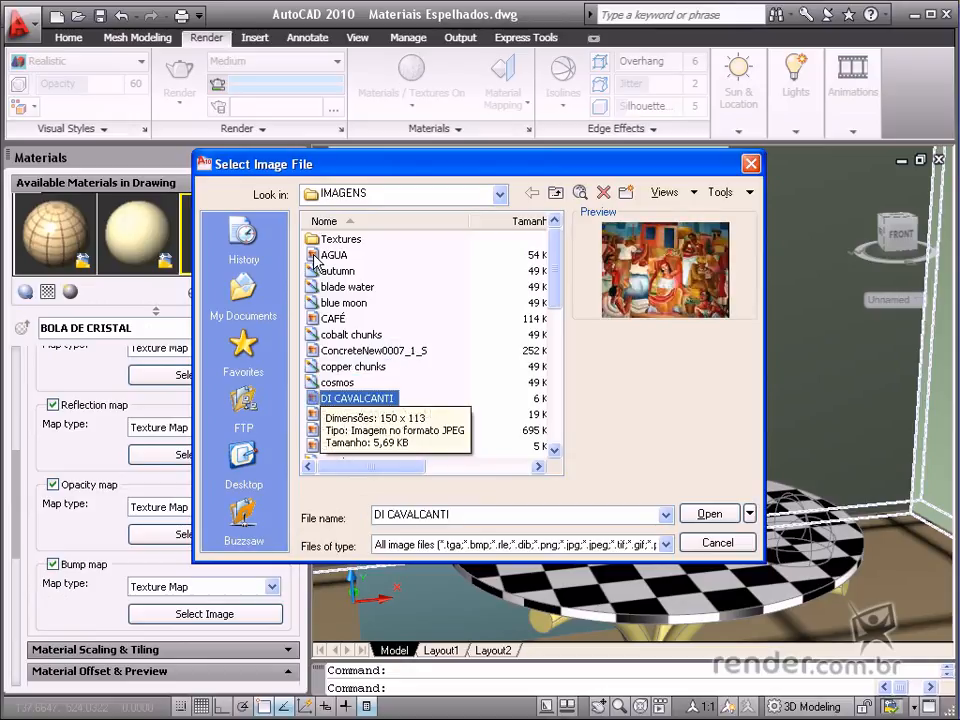
left_click(364, 430)
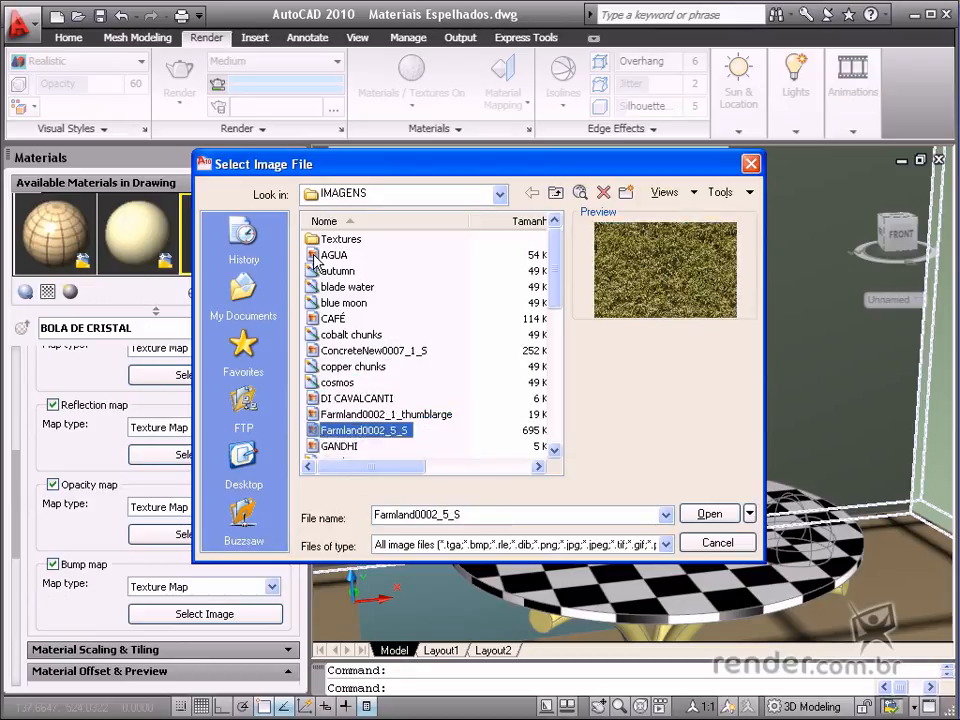
left_click(345, 445)
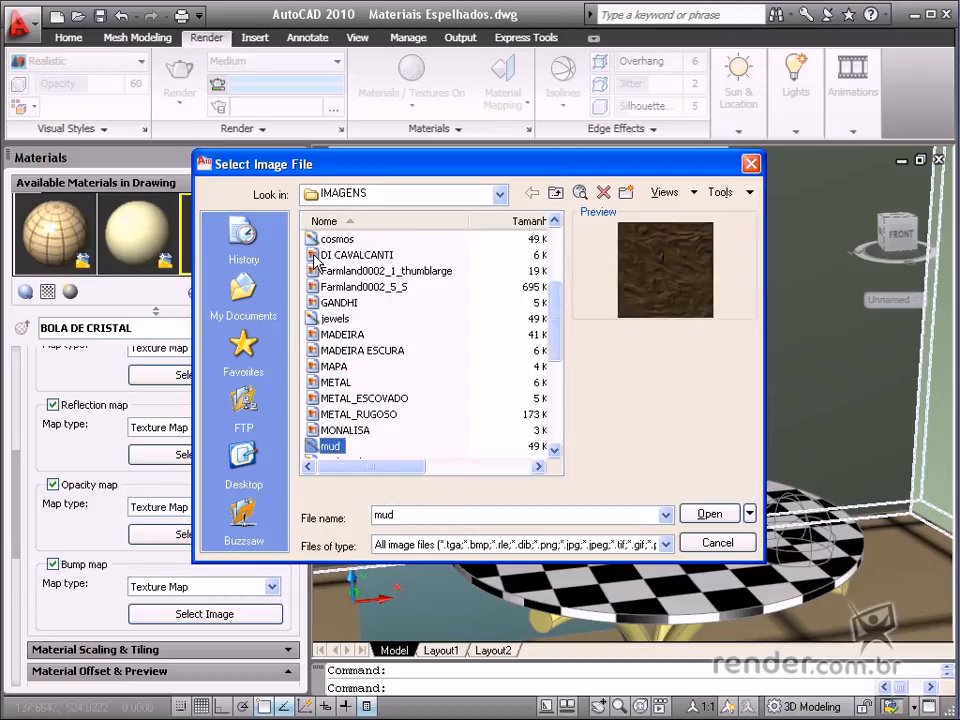
left_click(342, 445)
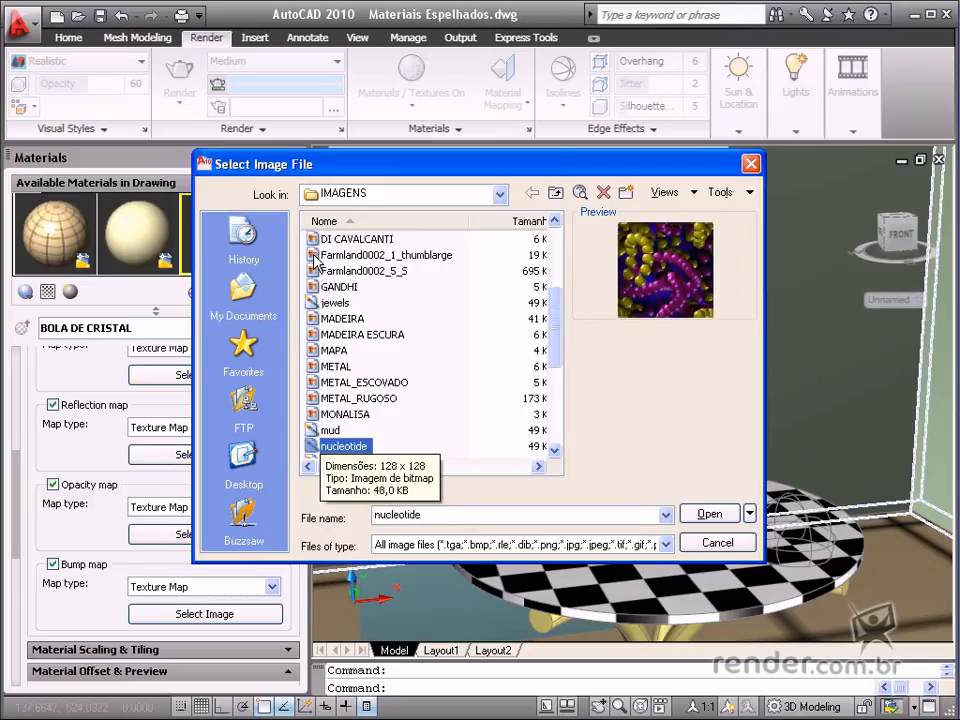
left_click(709, 513)
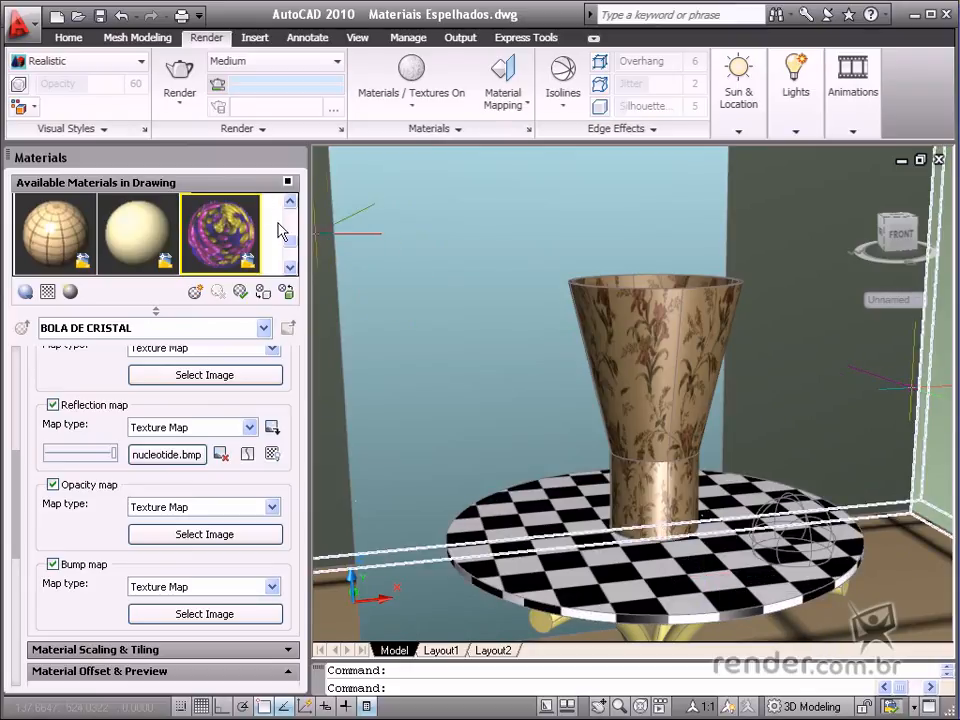
Step: Render the whole current view from the Render tab's Render drop-down
left_click(180, 80)
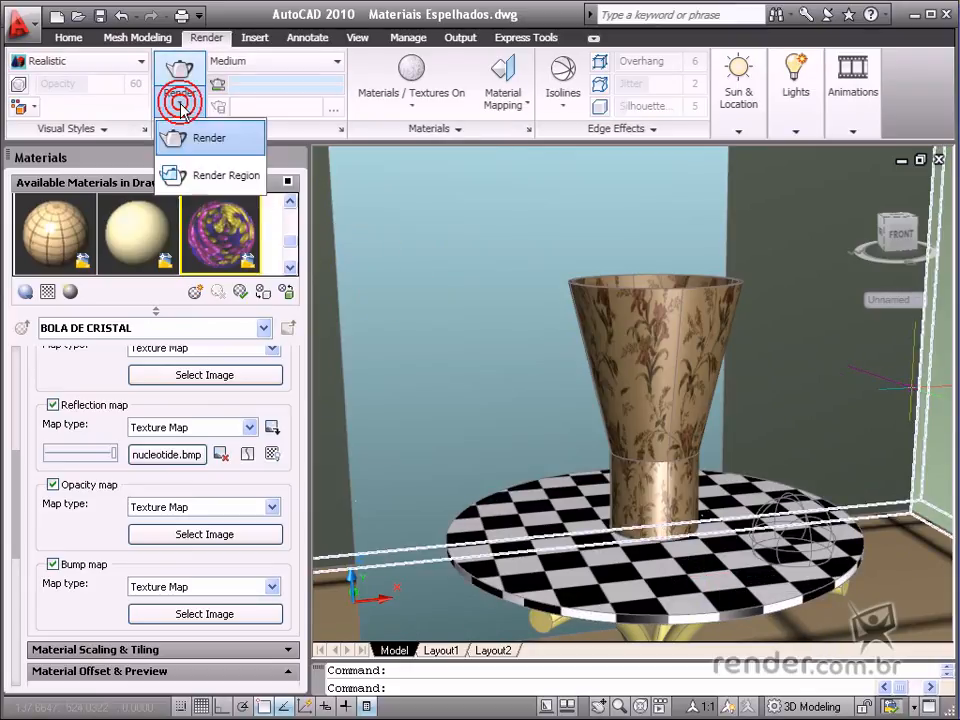
left_click(208, 137)
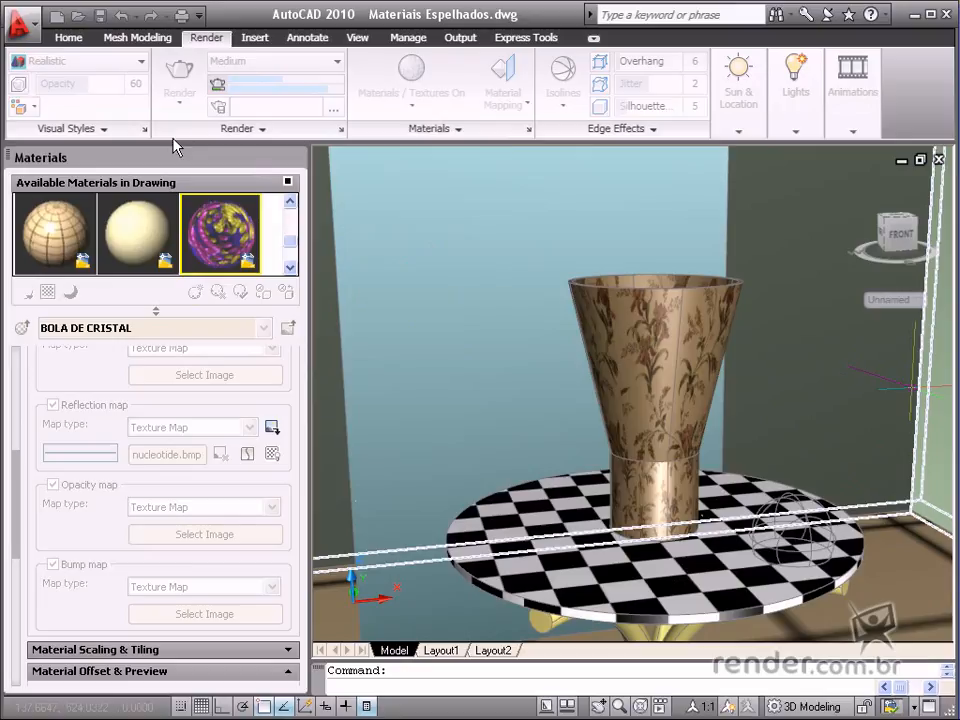
left_click(179, 92)
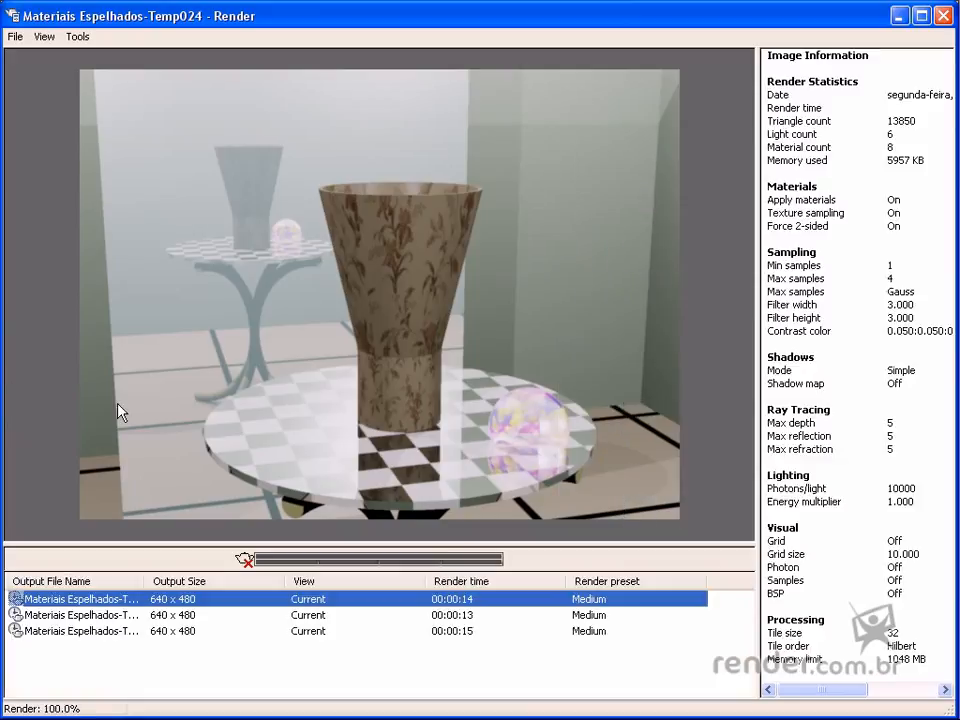
mouse_move(165, 625)
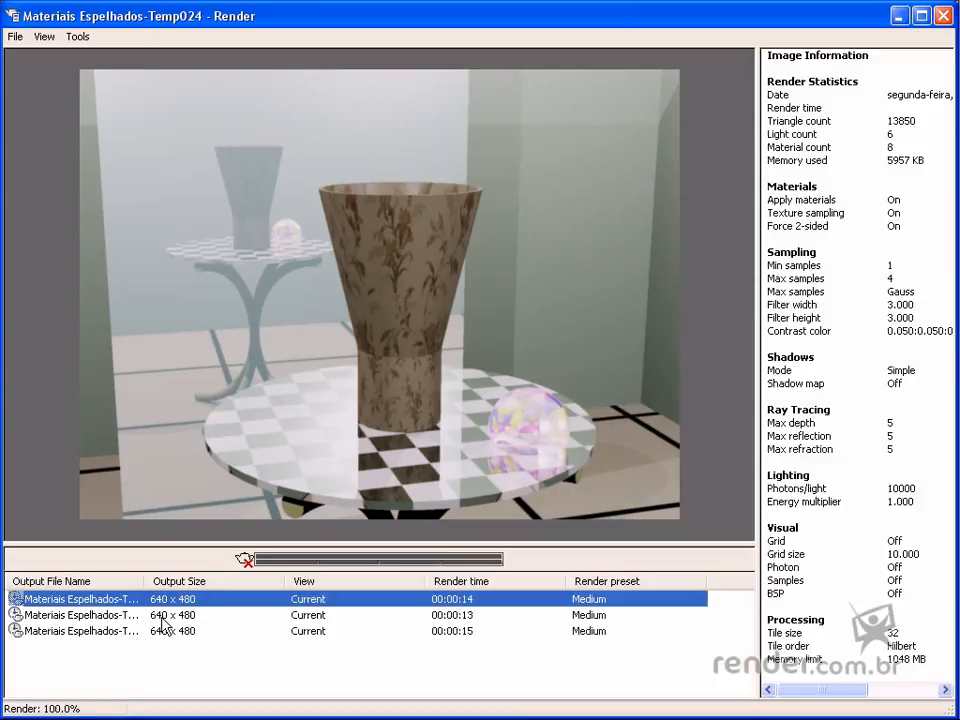
Step: Compare earlier renders in the history, then zoom the latest crystal-ball render to twice its size
left_click(80, 631)
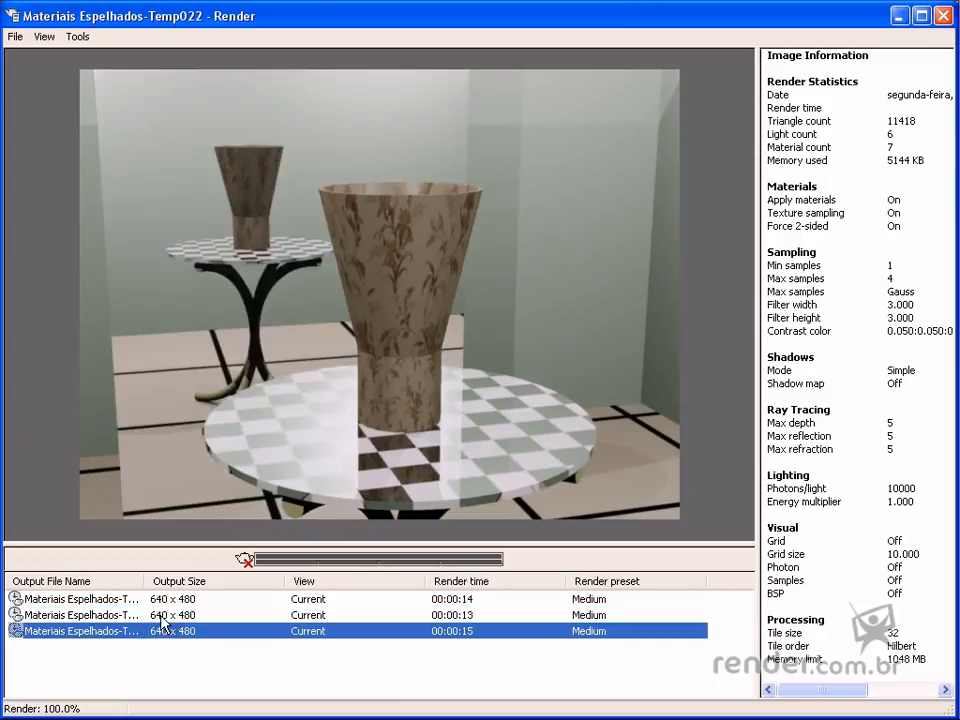
left_click(80, 615)
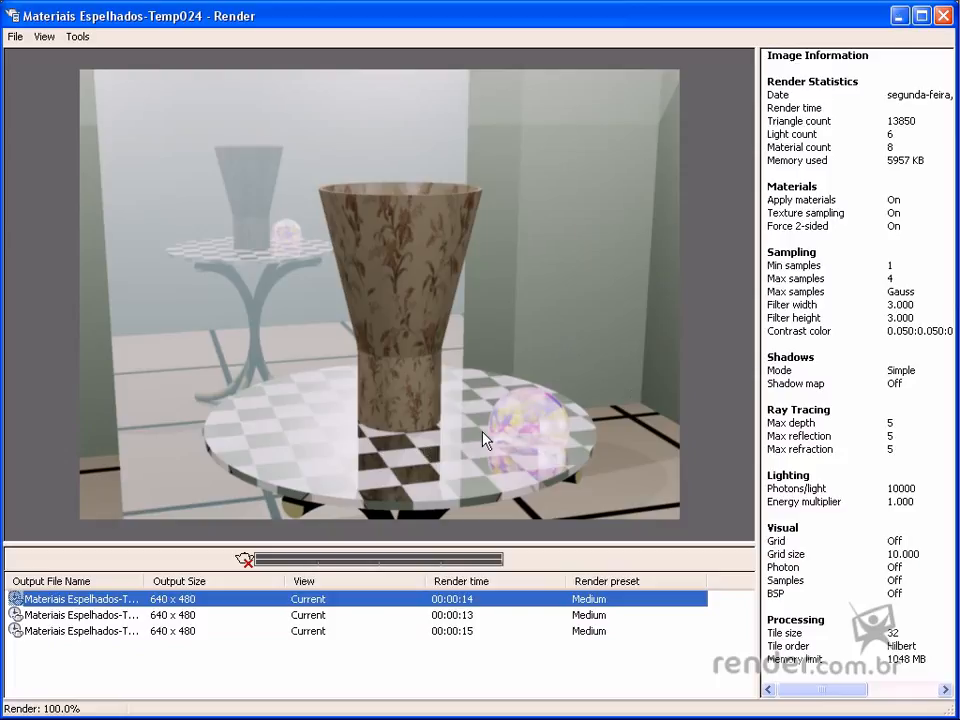
mouse_move(470, 455)
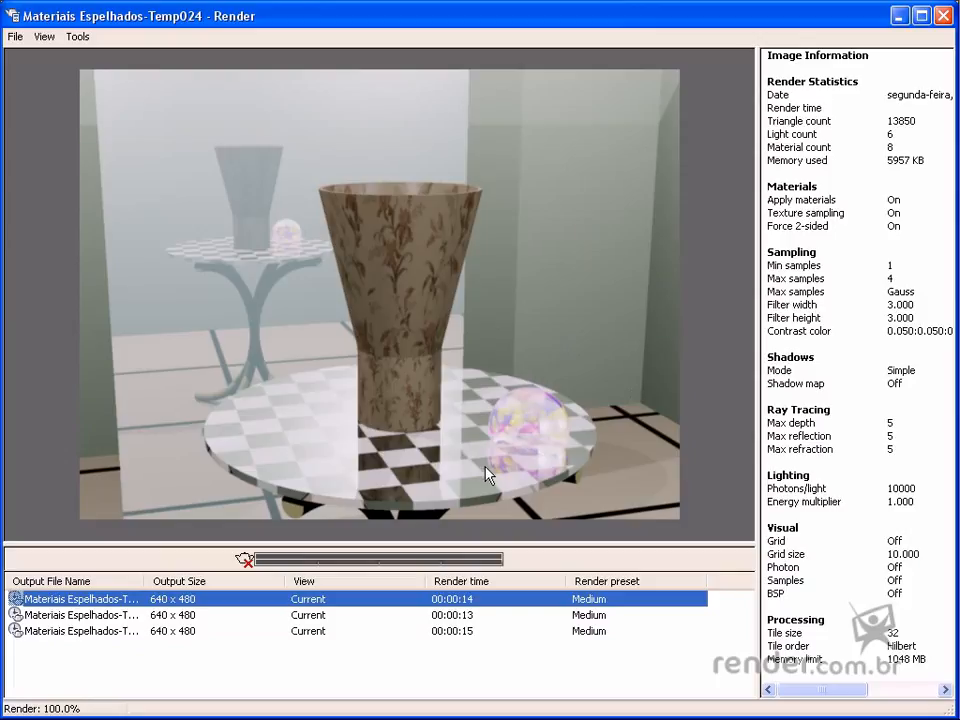
mouse_move(490, 400)
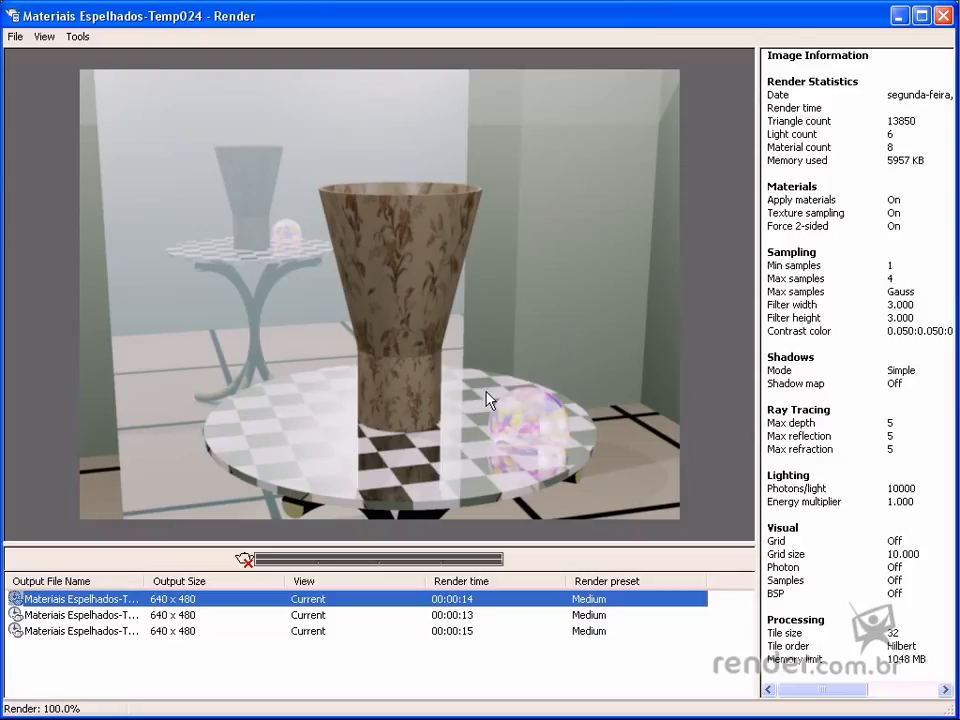
mouse_move(492, 413)
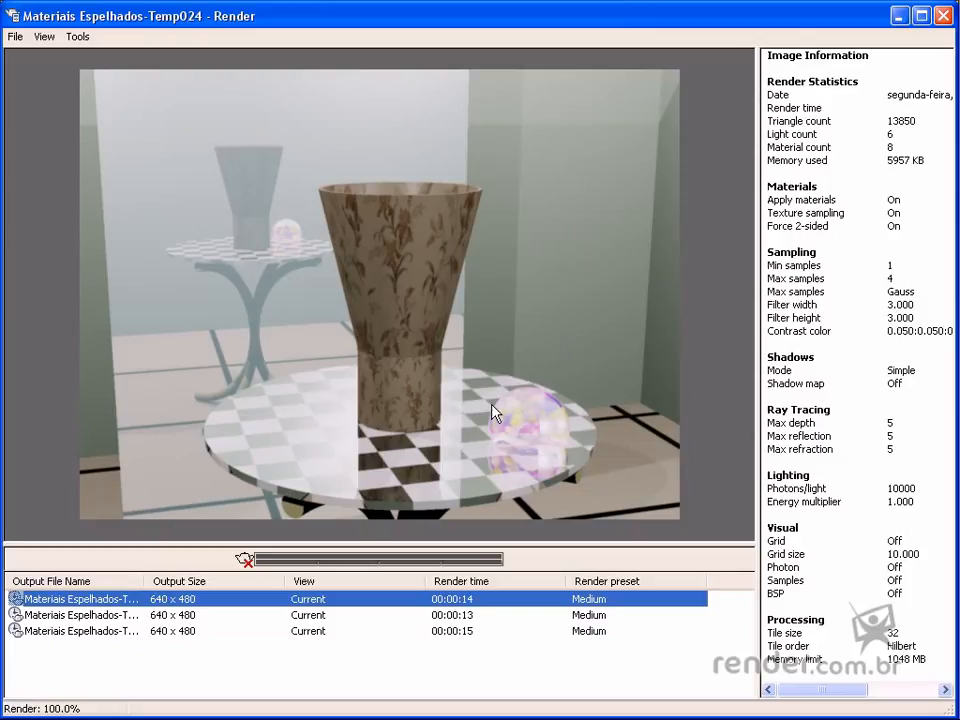
mouse_move(518, 461)
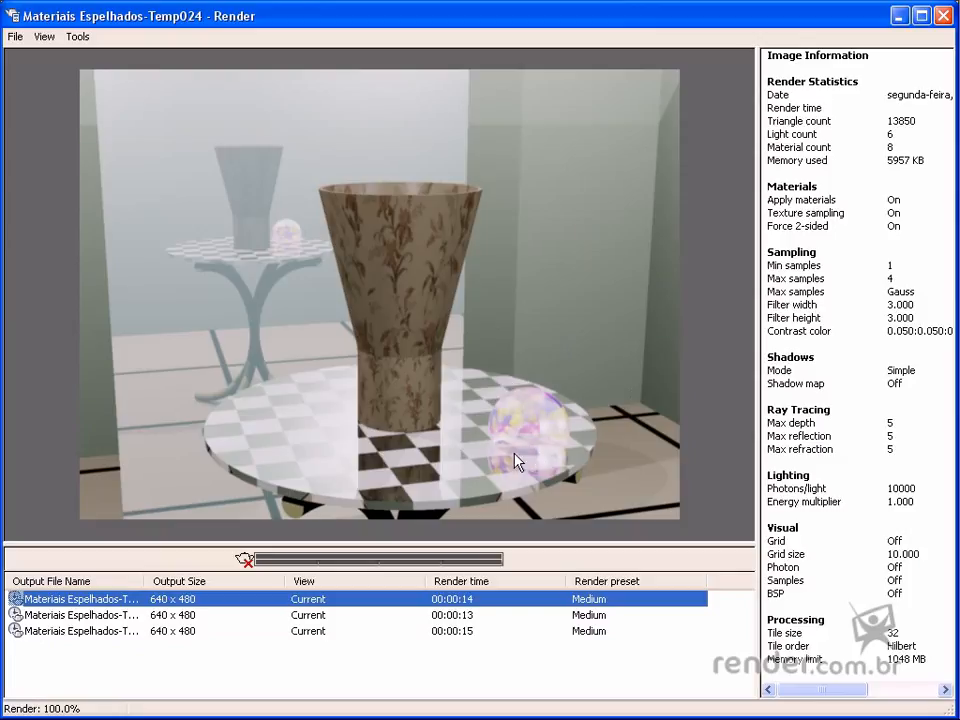
mouse_move(533, 449)
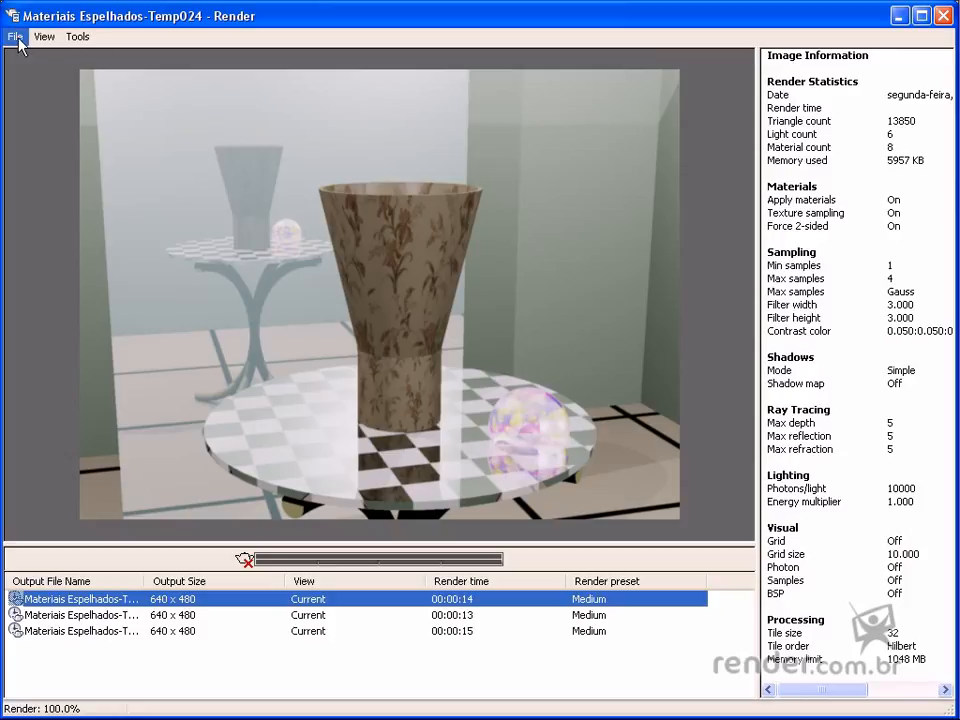
left_click(77, 37)
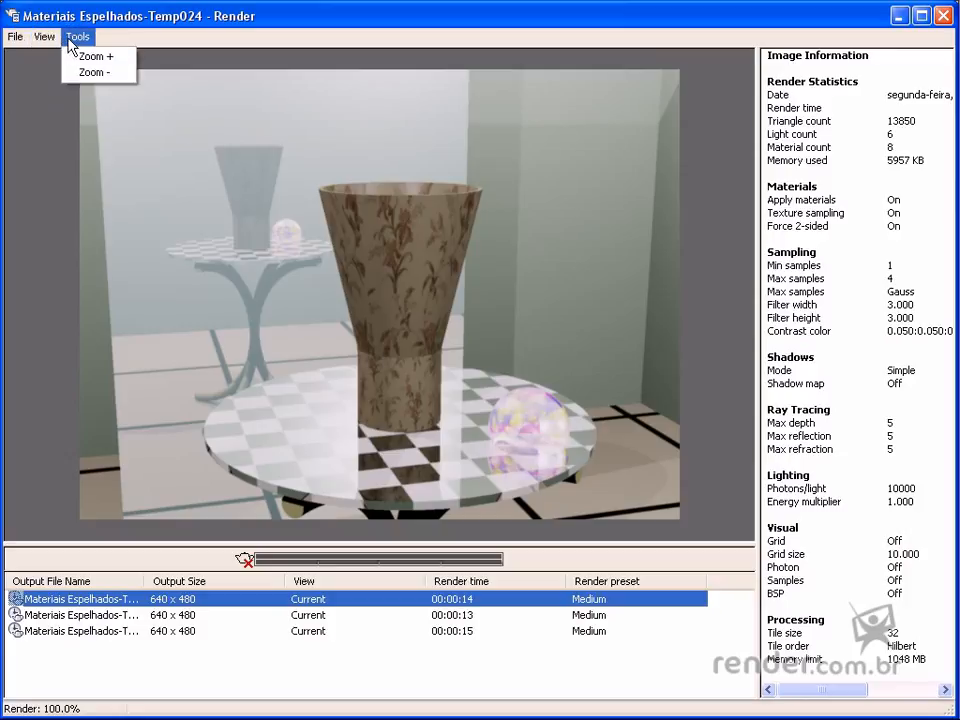
left_click(97, 55)
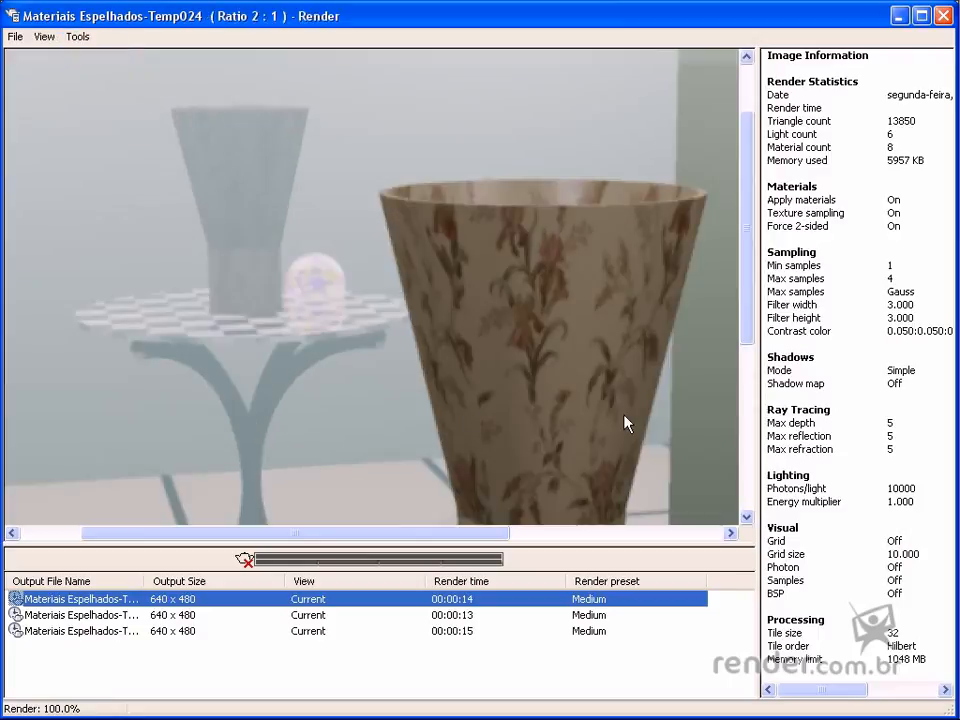